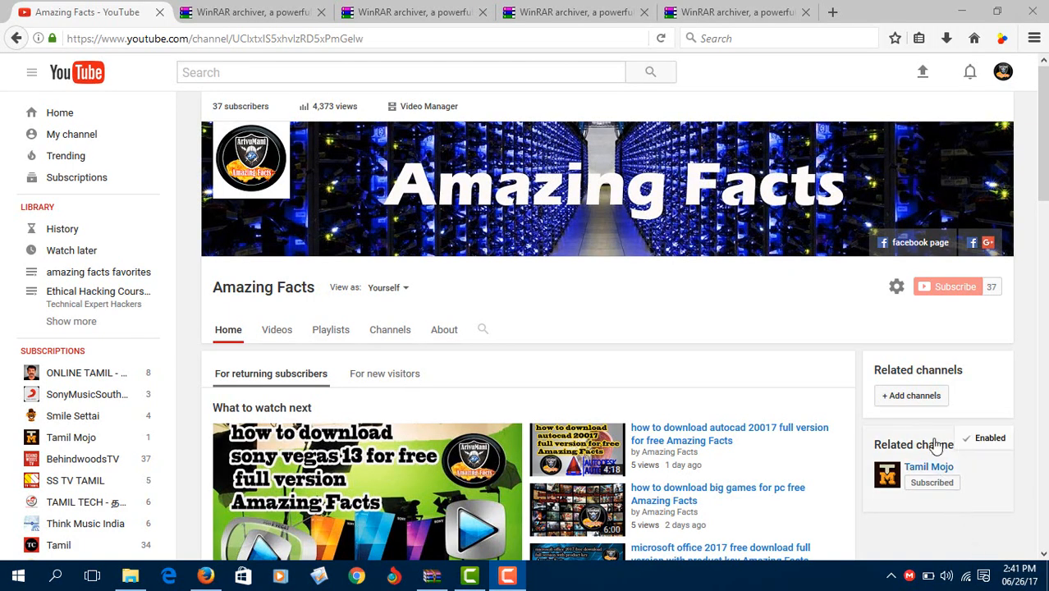
mouse_move(833, 330)
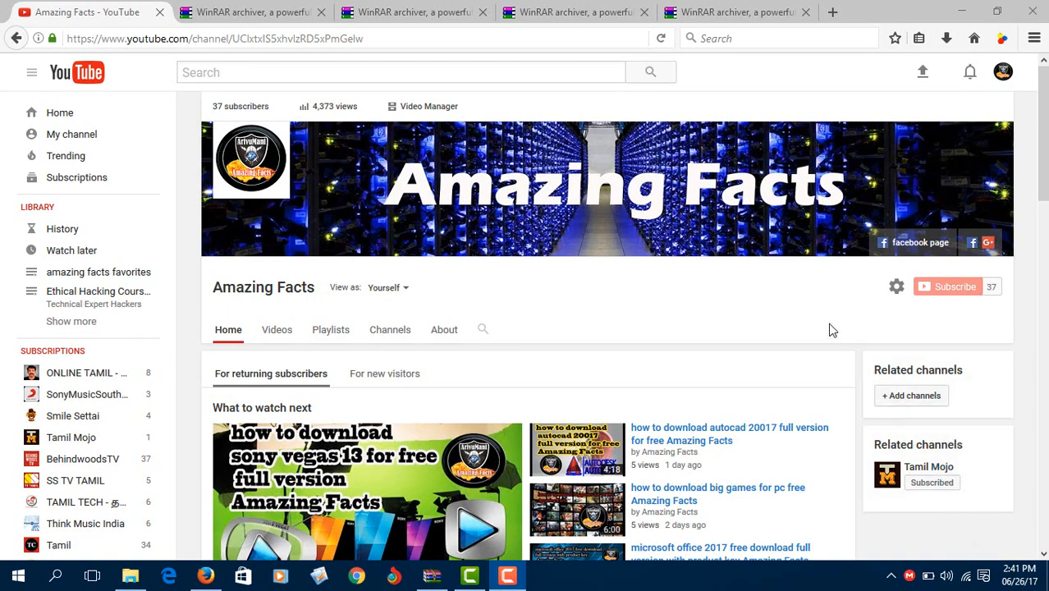
mouse_move(952, 293)
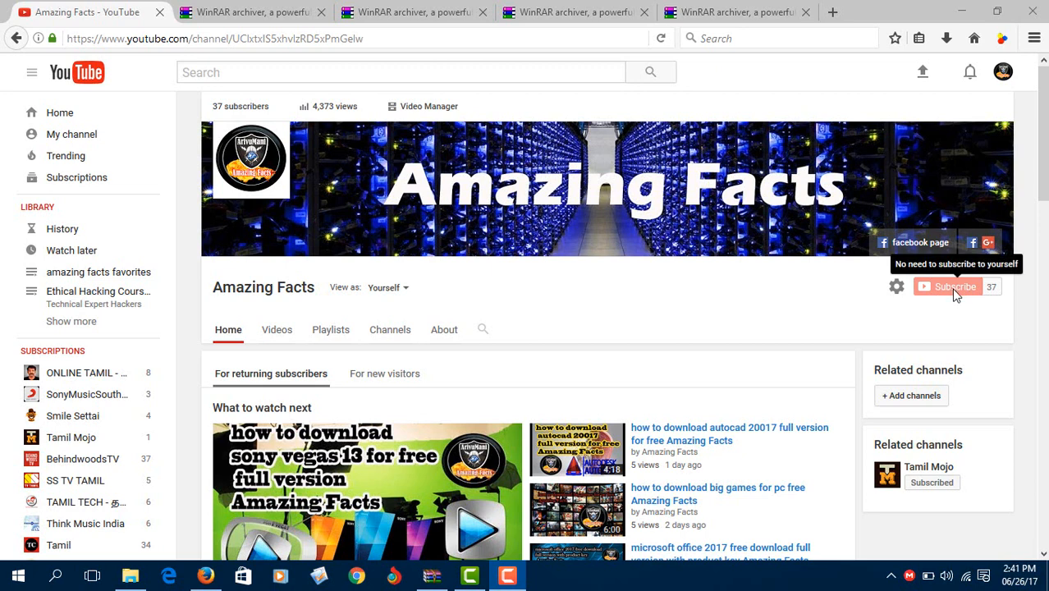
mouse_move(952, 292)
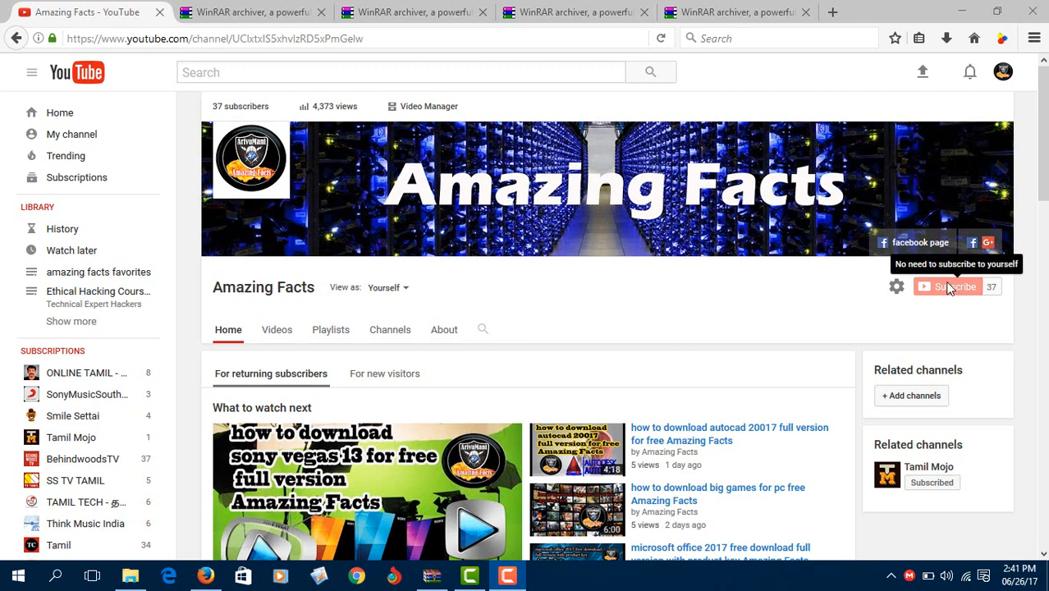
mouse_move(838, 355)
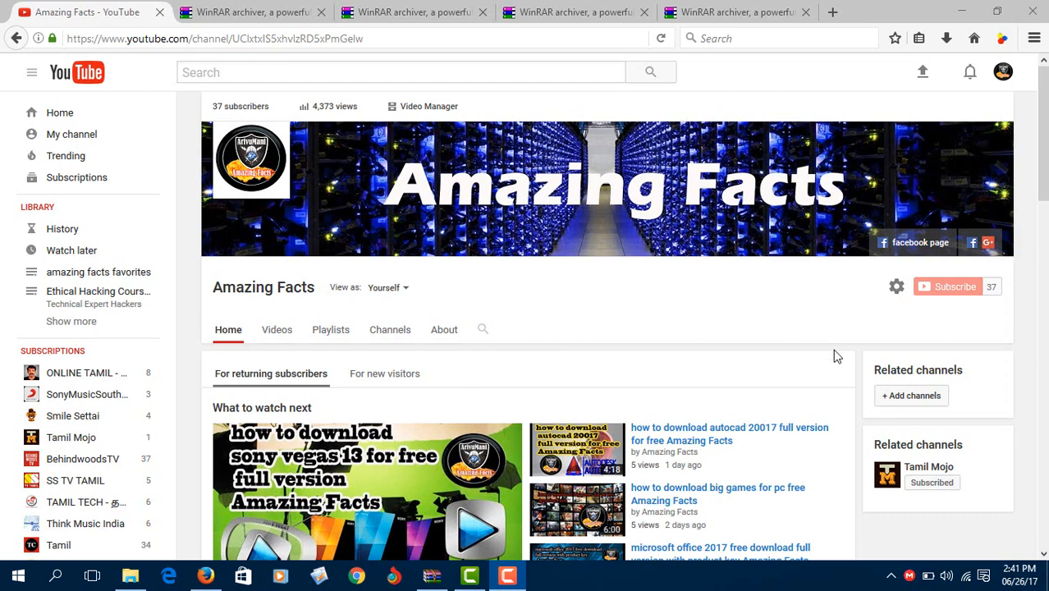
mouse_move(796, 318)
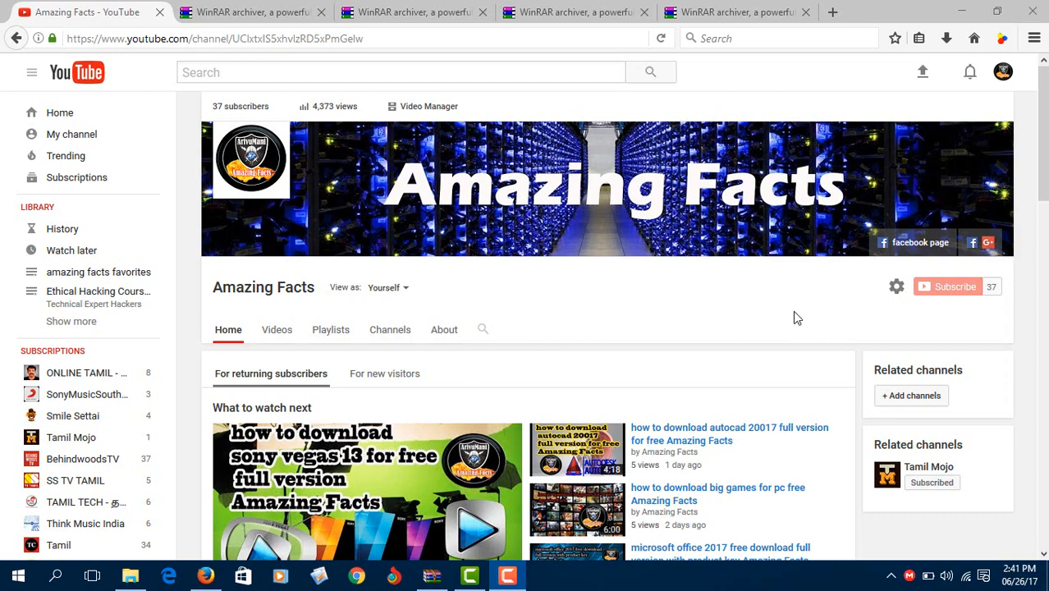
Review the RARLAB downloads page for WinRAR x64 5.50 beta 4, then move to the interface themes page
click(249, 12)
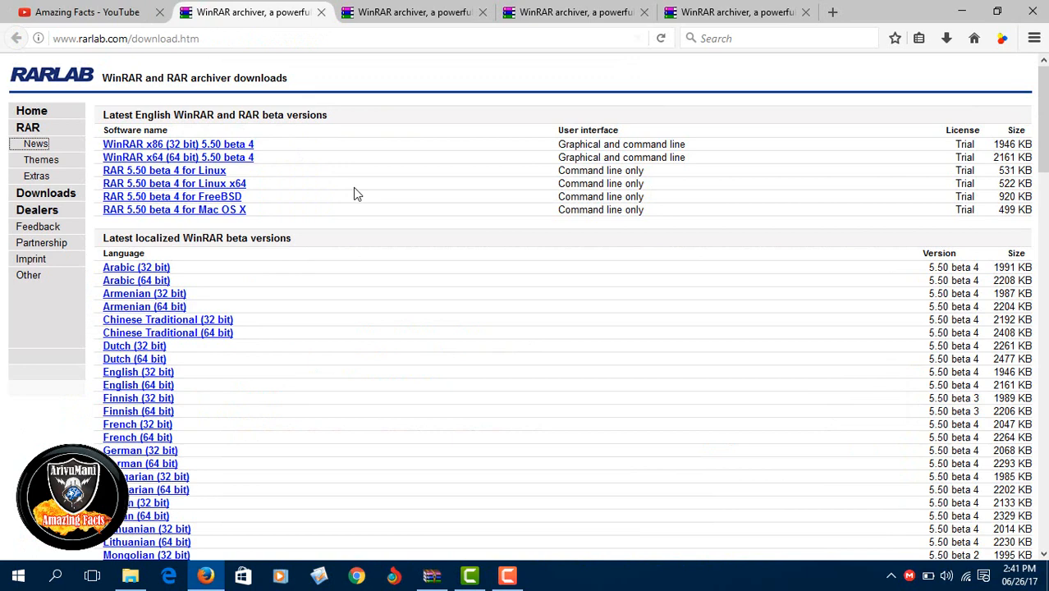
mouse_move(402, 161)
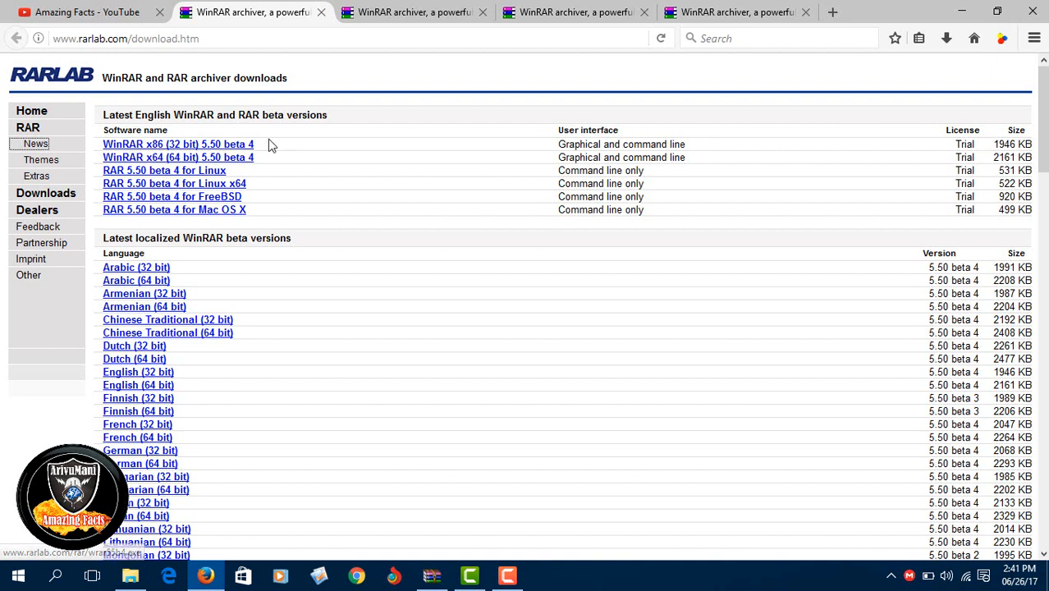
mouse_move(129, 194)
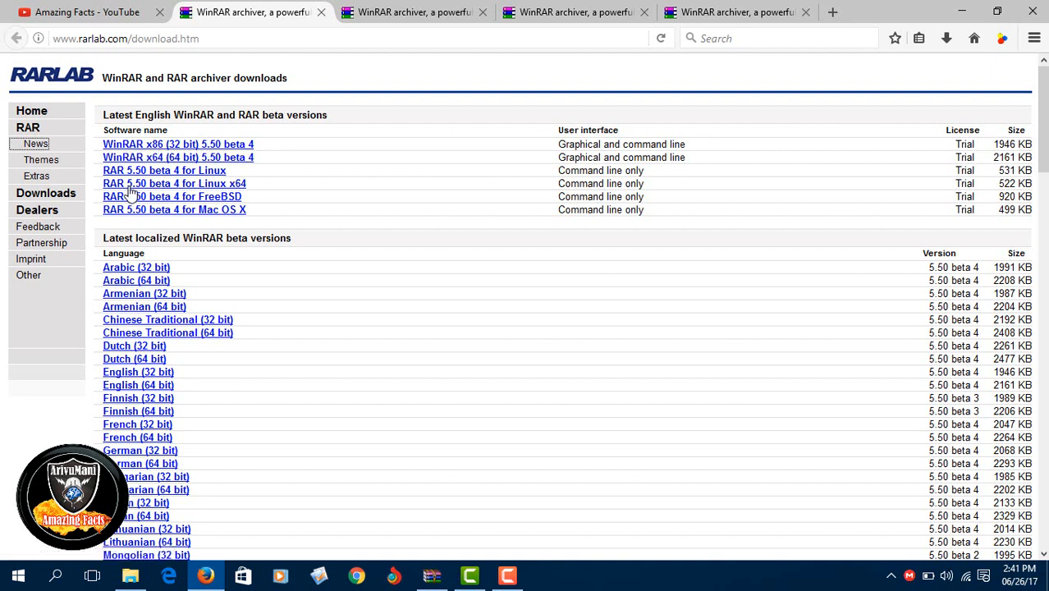
mouse_move(238, 210)
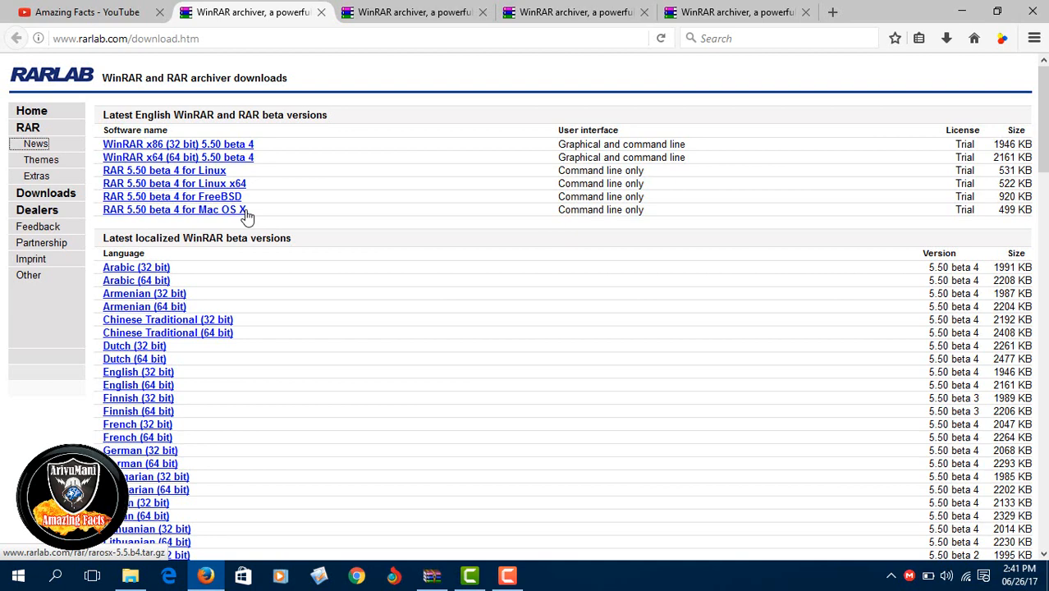
mouse_move(381, 197)
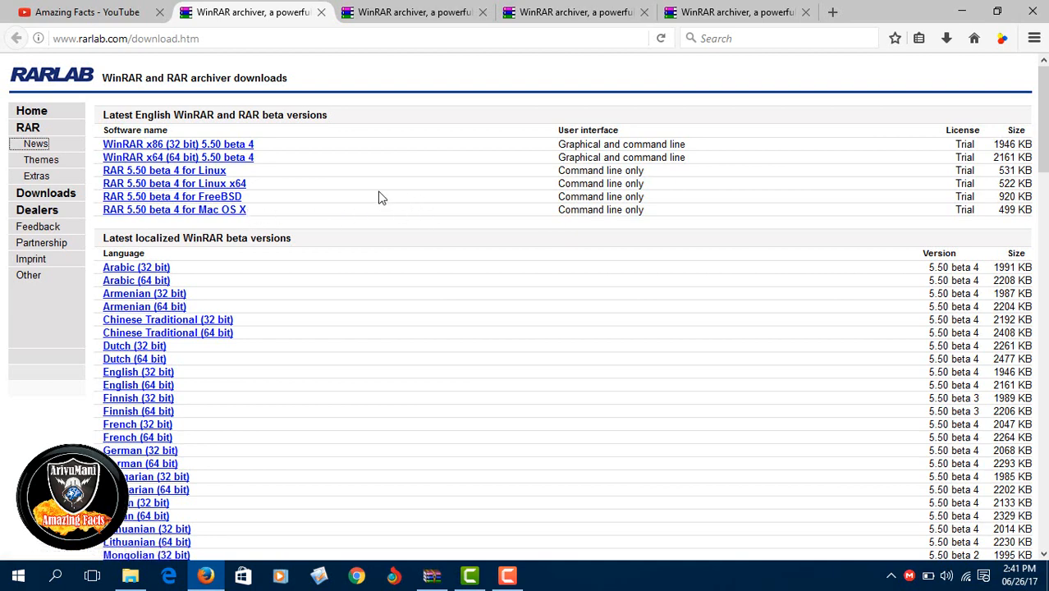
scroll(down, 3)
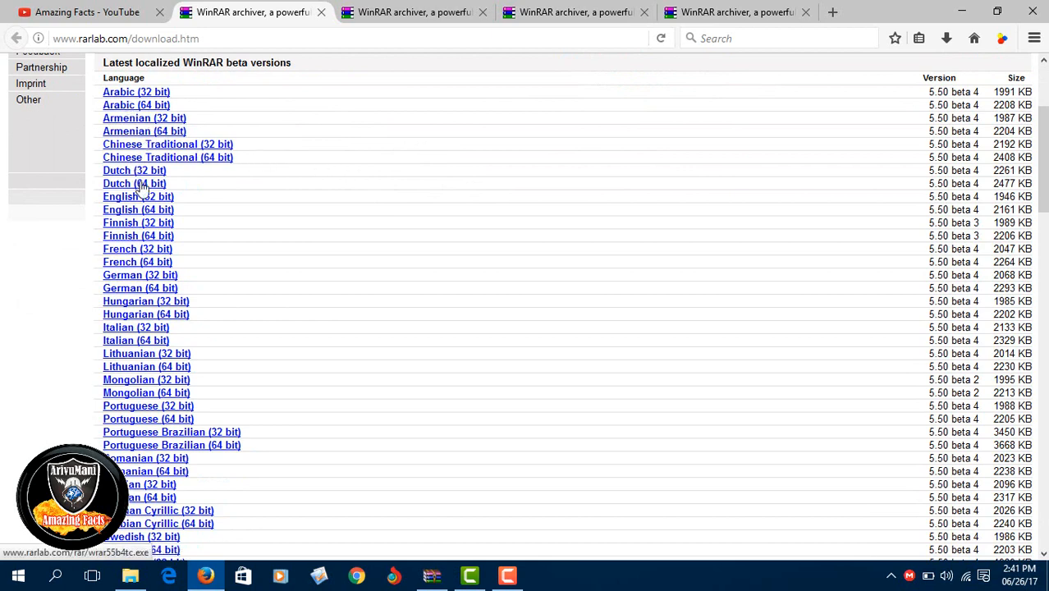
scroll(up, 3)
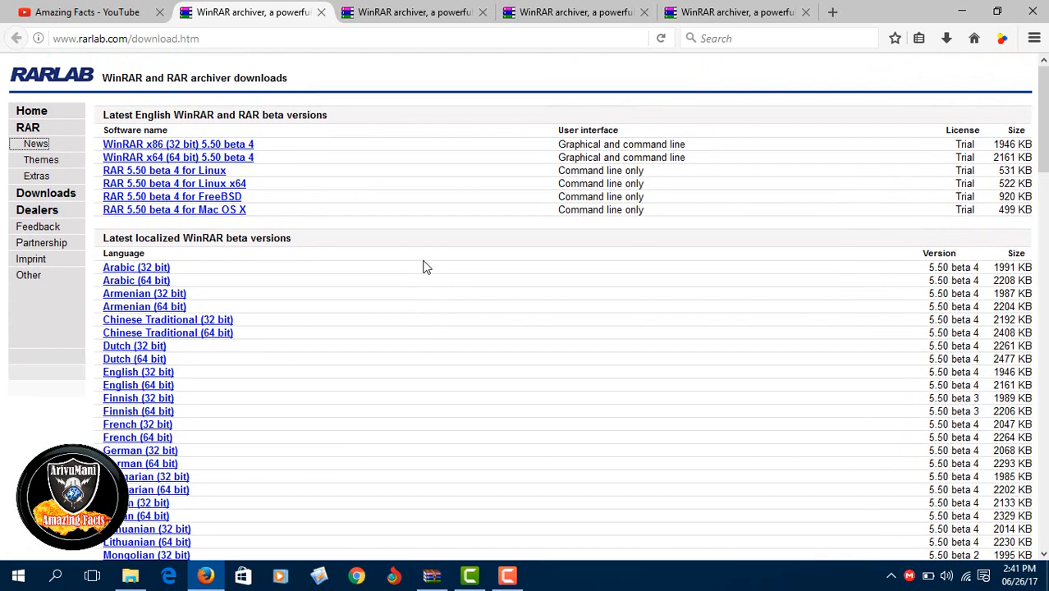
mouse_move(381, 292)
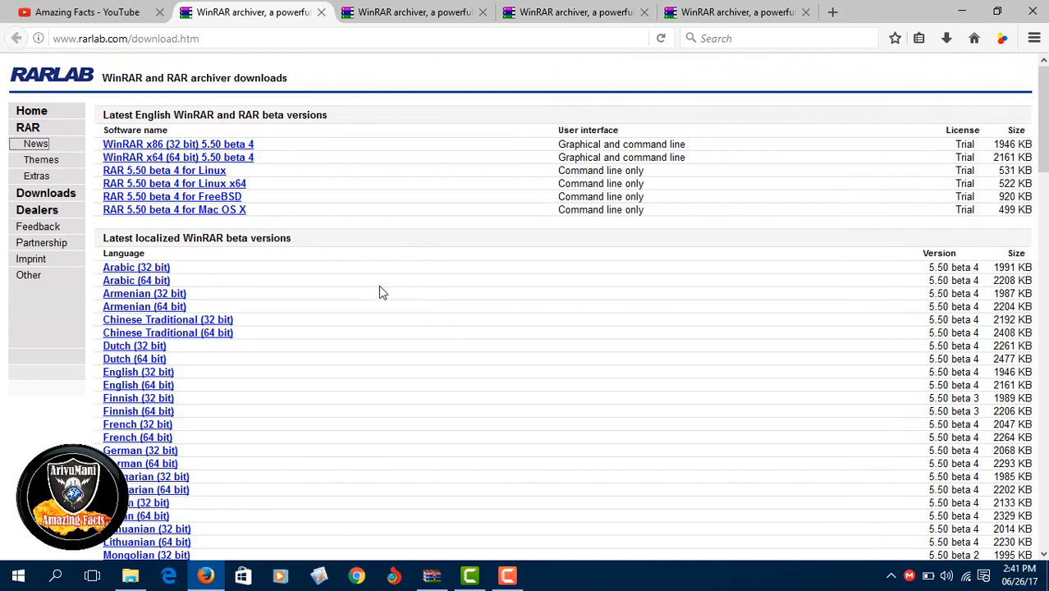
mouse_move(138, 384)
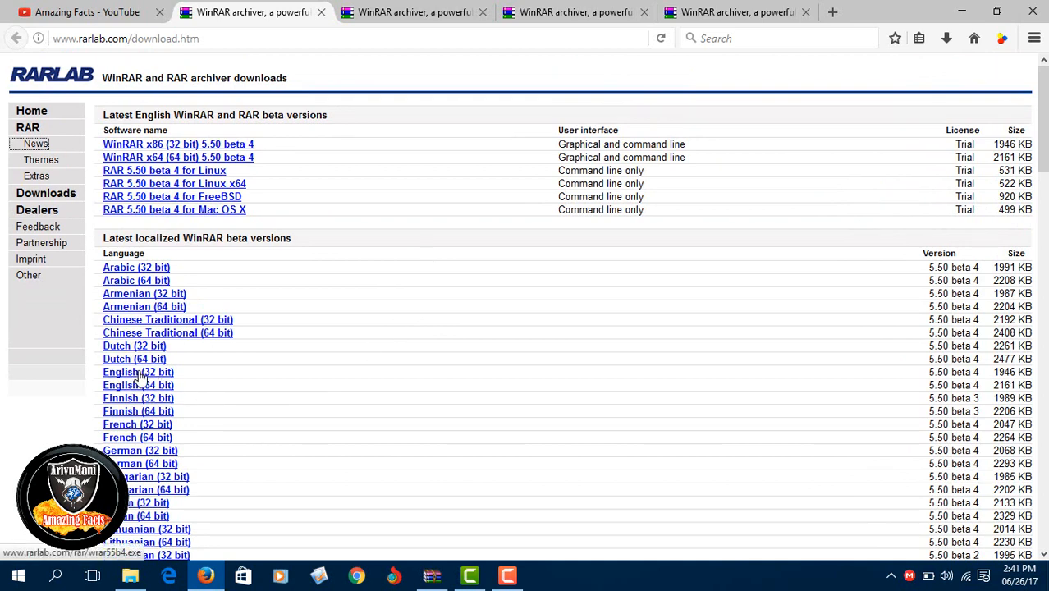
mouse_move(233, 391)
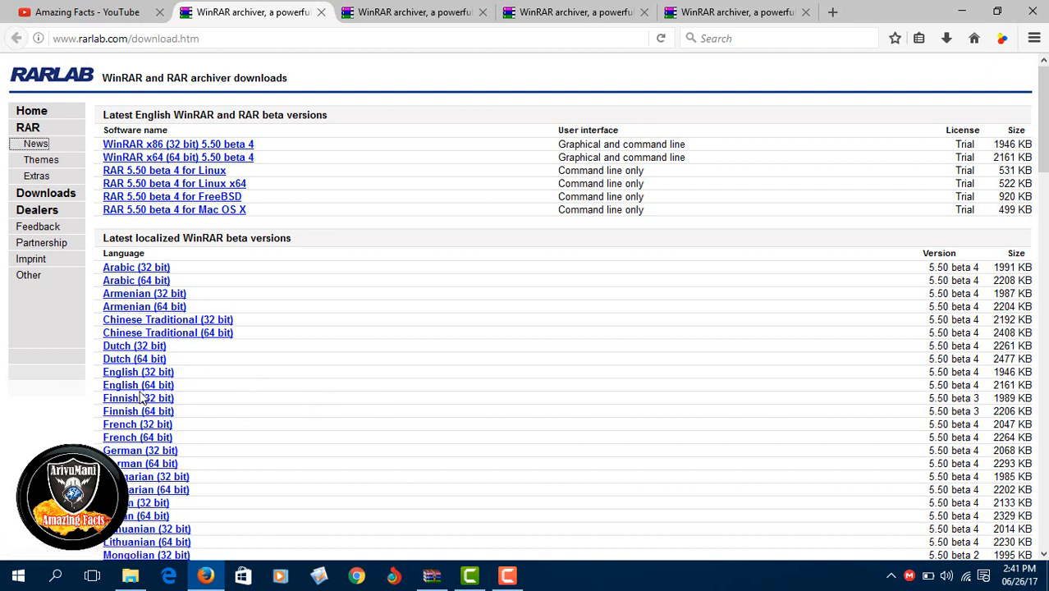
mouse_move(137, 384)
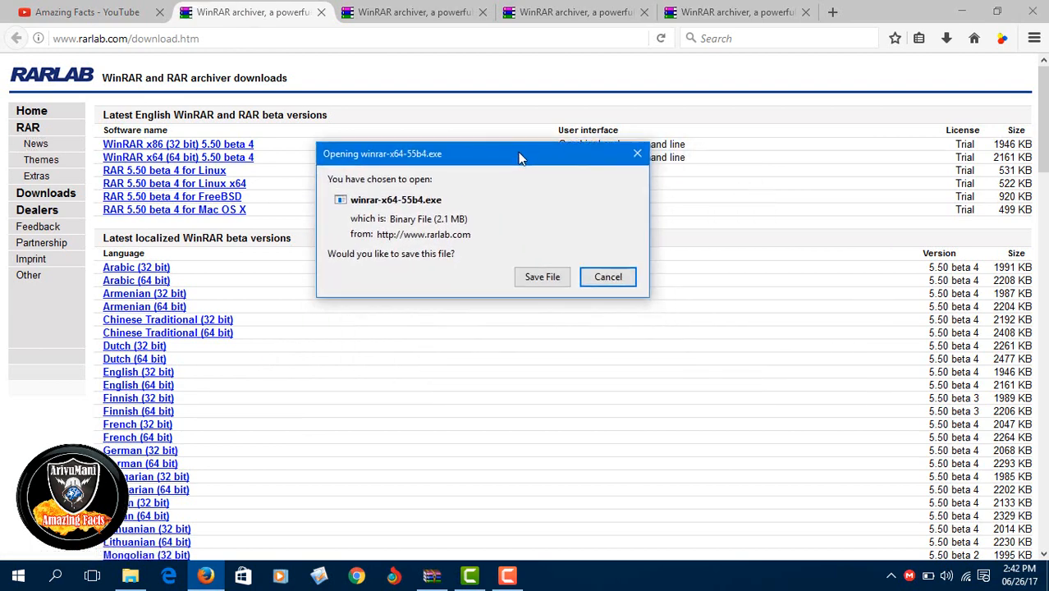
click(607, 276)
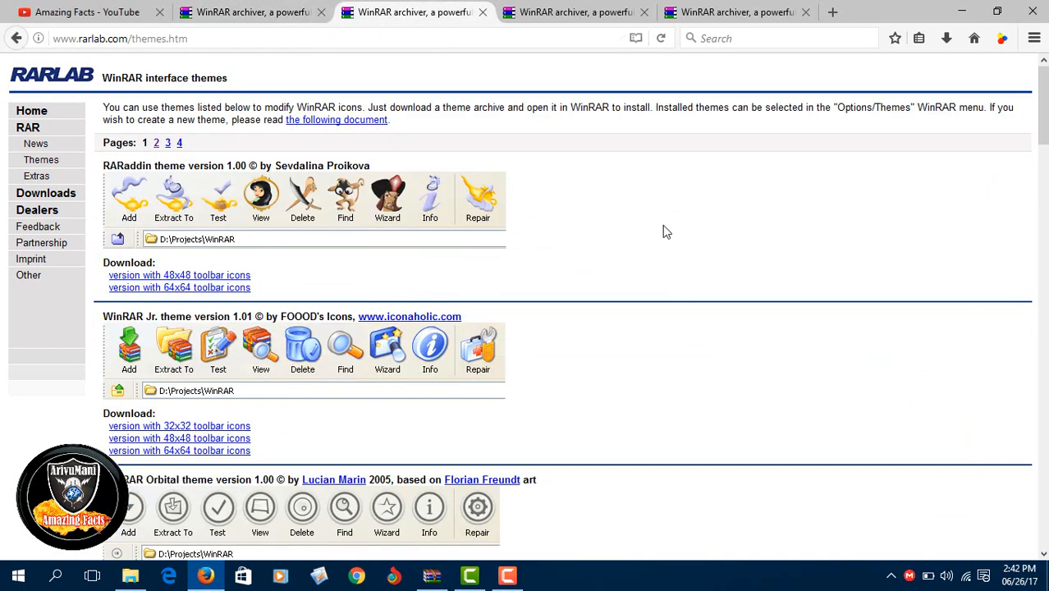
scroll(down, 3)
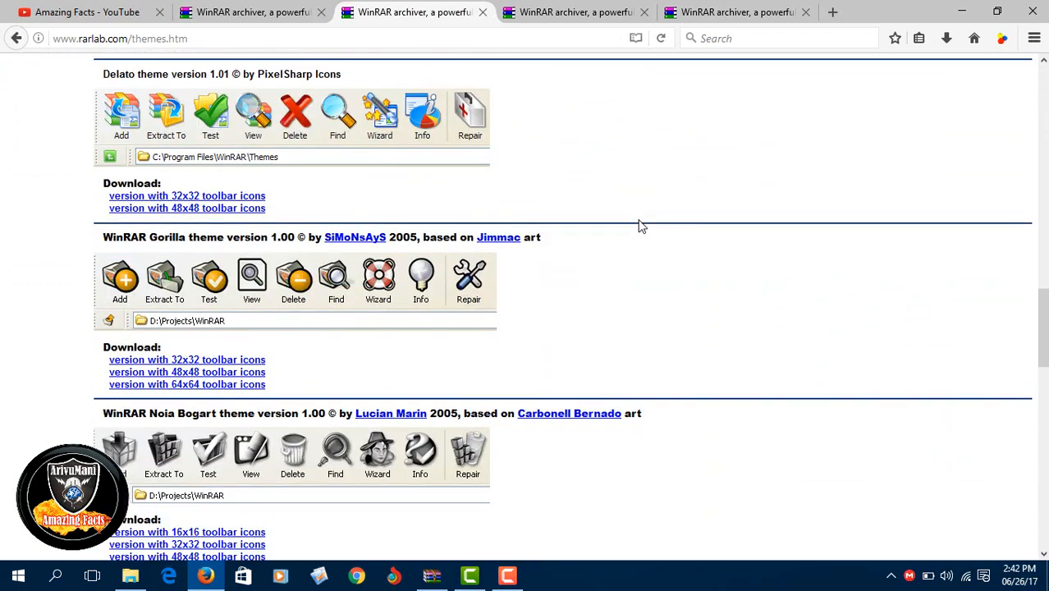
scroll(down, 3)
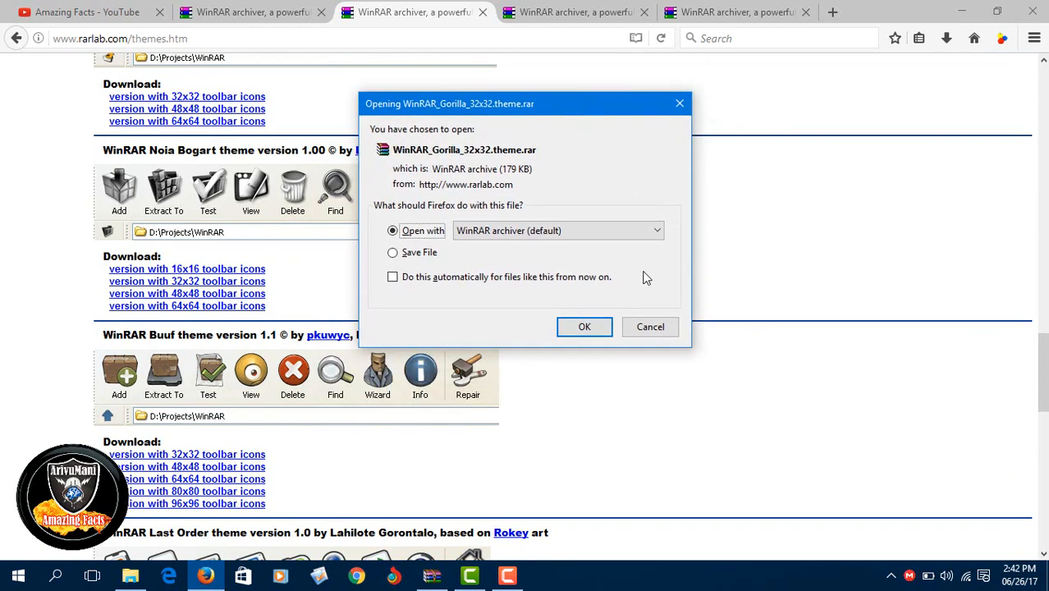
mouse_move(584, 320)
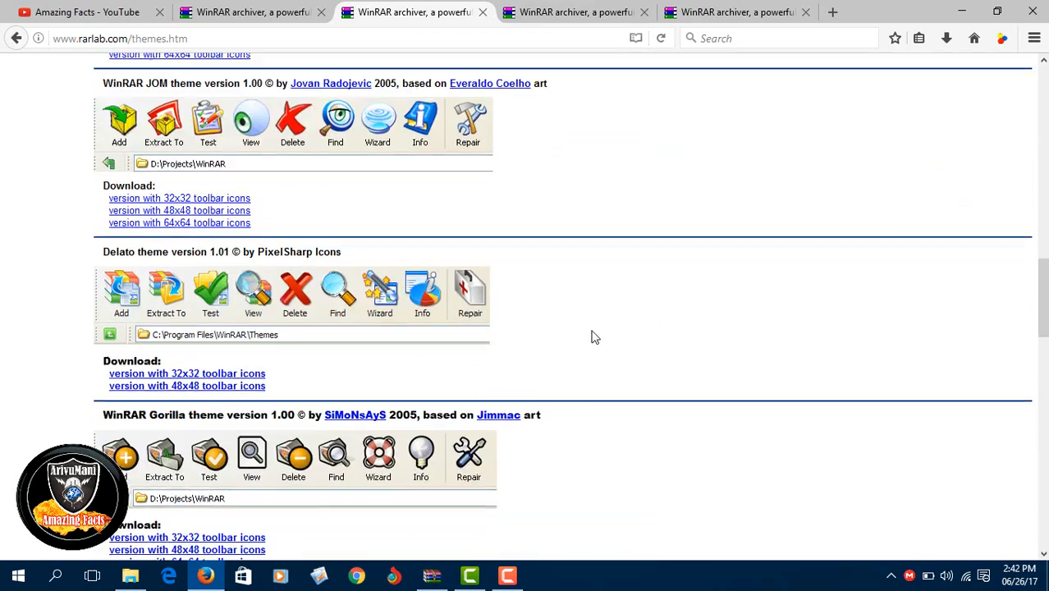
scroll(up, 3)
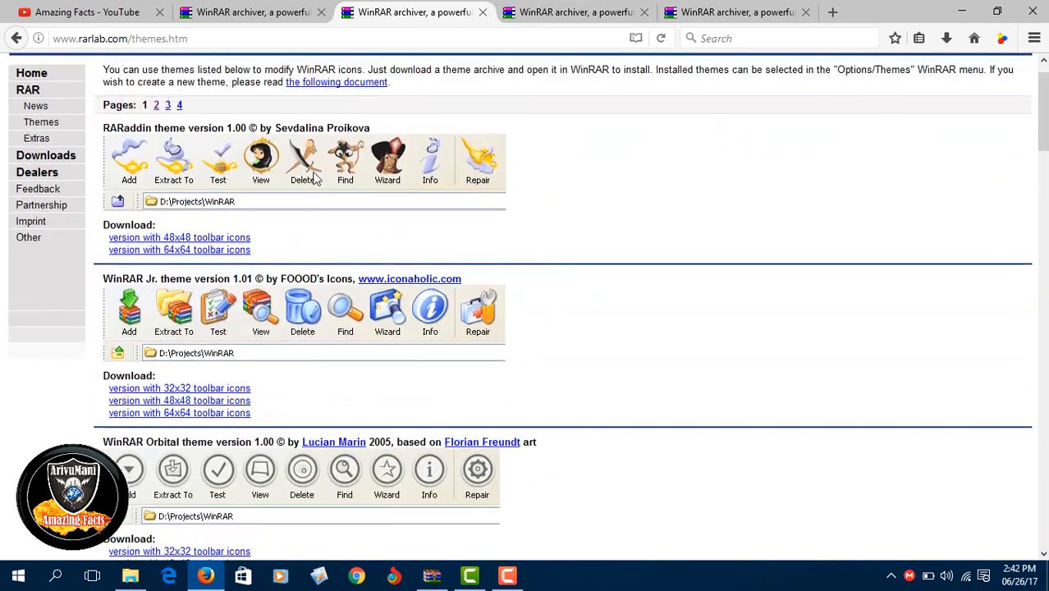
scroll(up, 3)
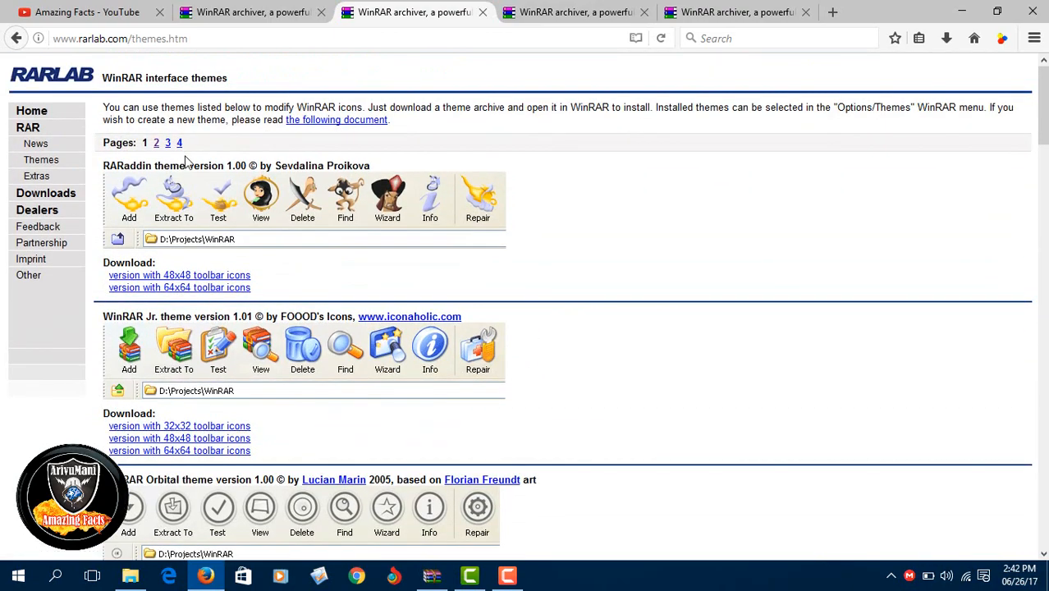
mouse_move(184, 151)
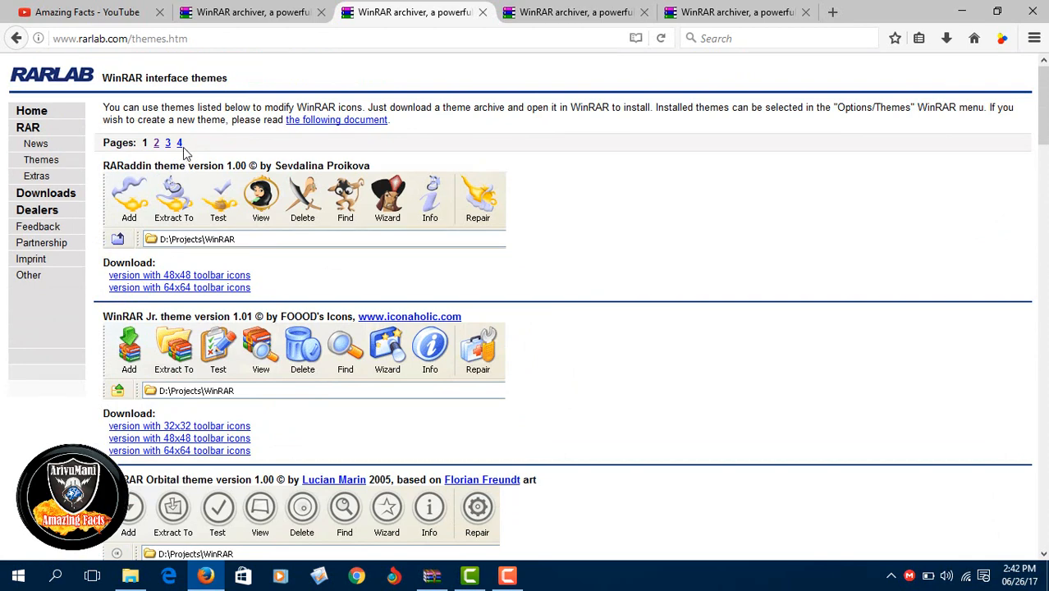
mouse_move(190, 142)
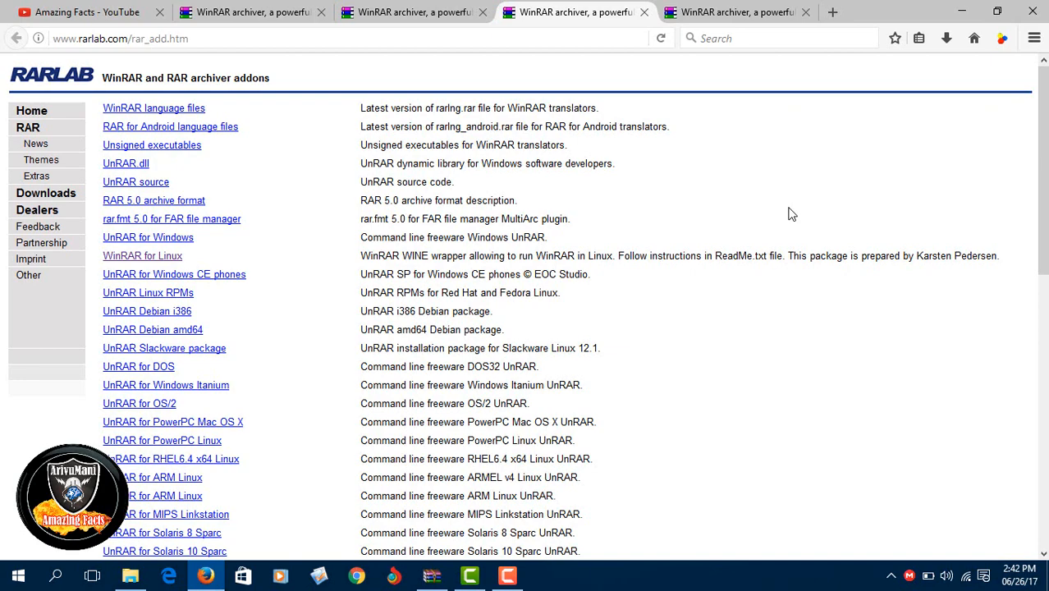
mouse_move(266, 167)
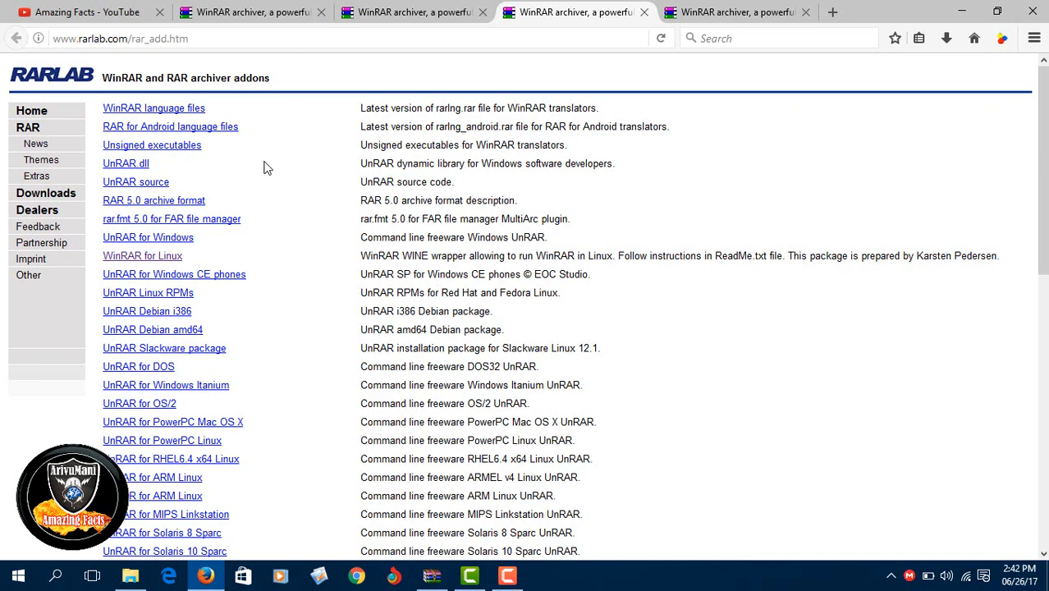
scroll(down, 3)
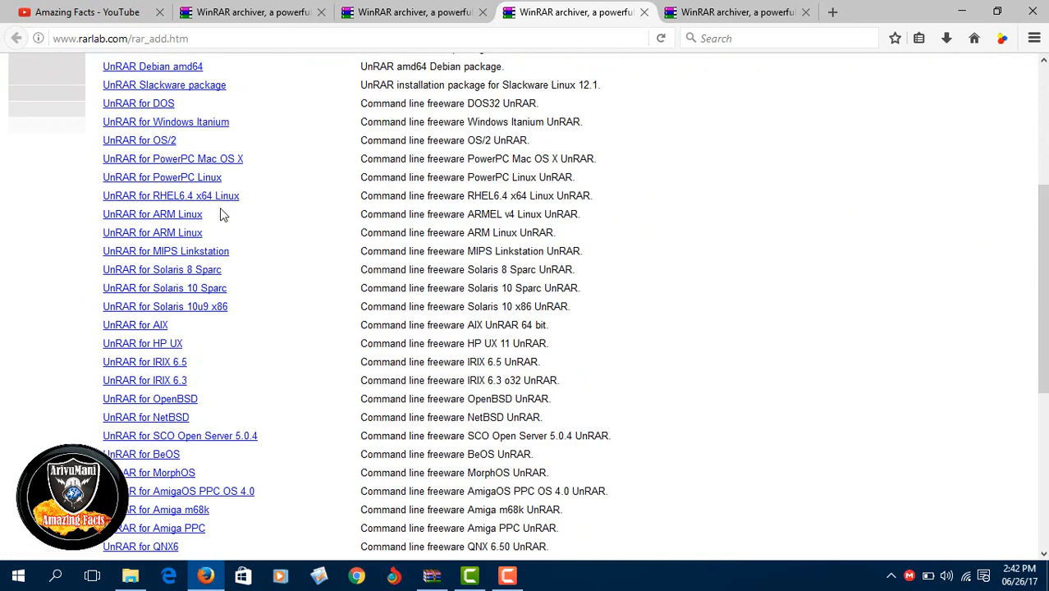
scroll(down, 3)
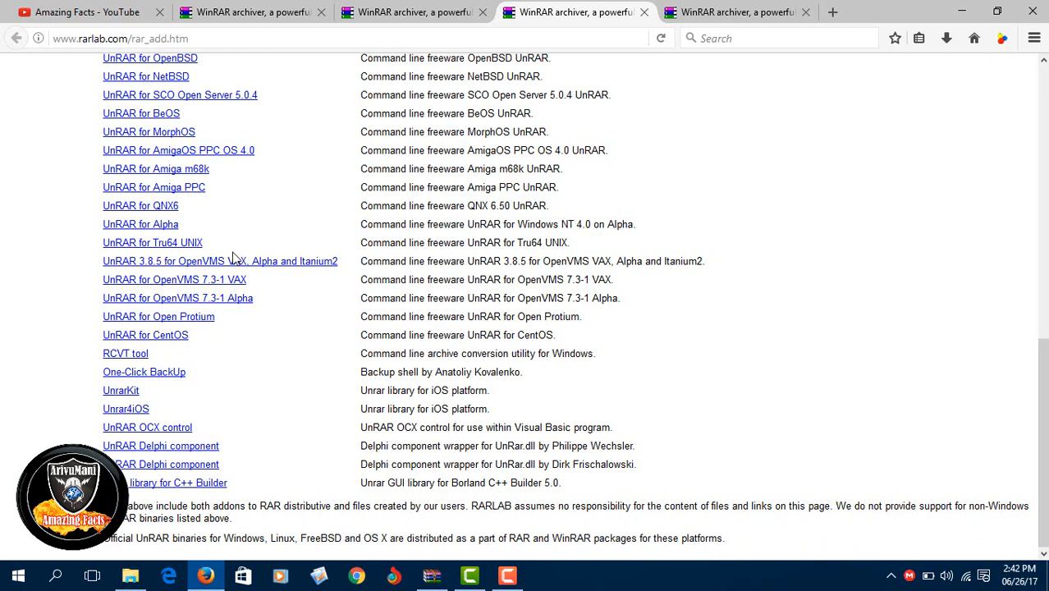
mouse_move(654, 506)
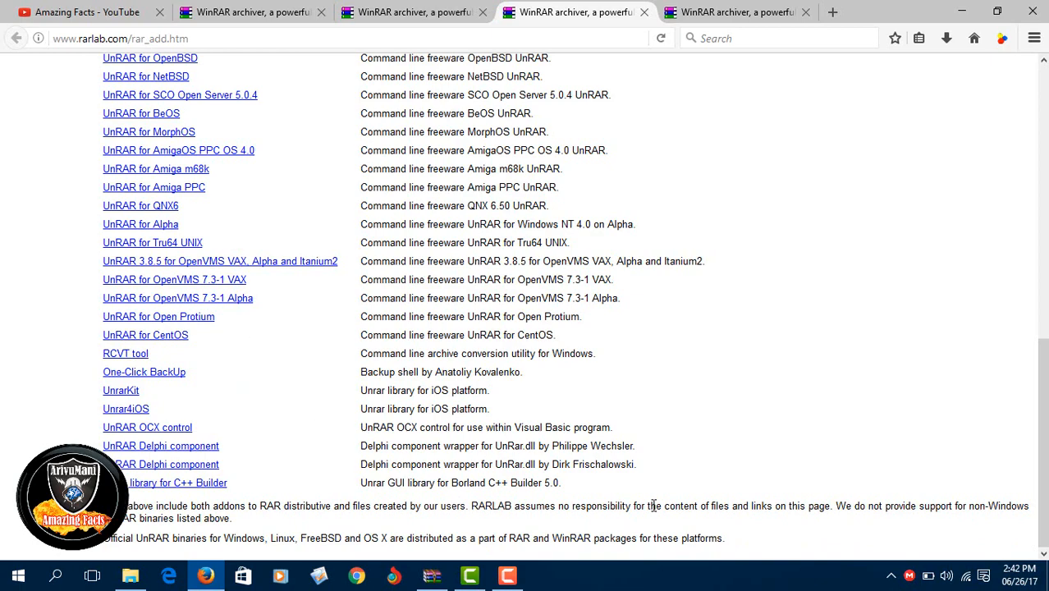
scroll(up, 3)
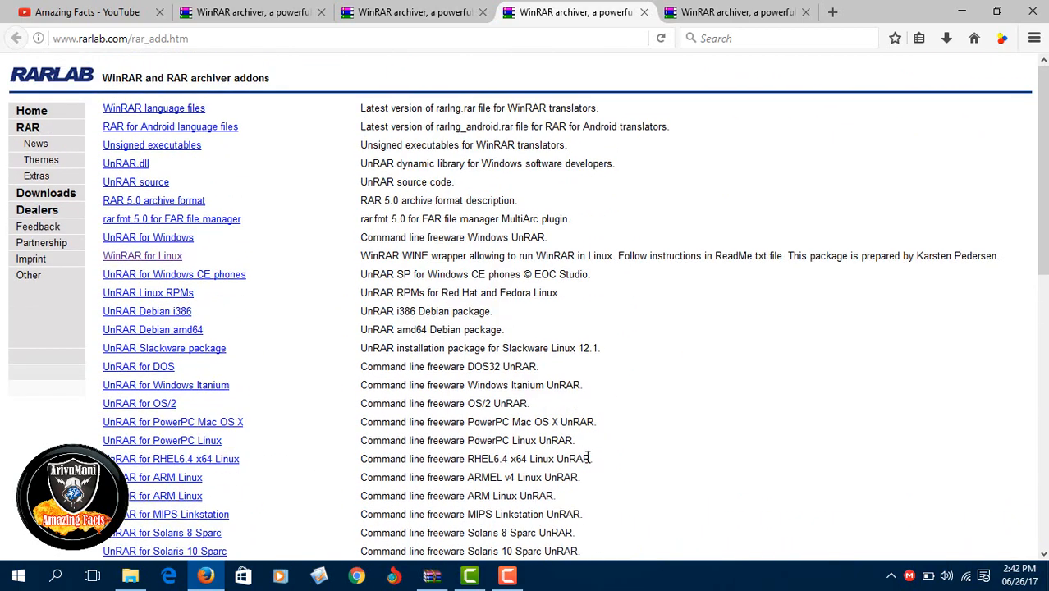
mouse_move(840, 290)
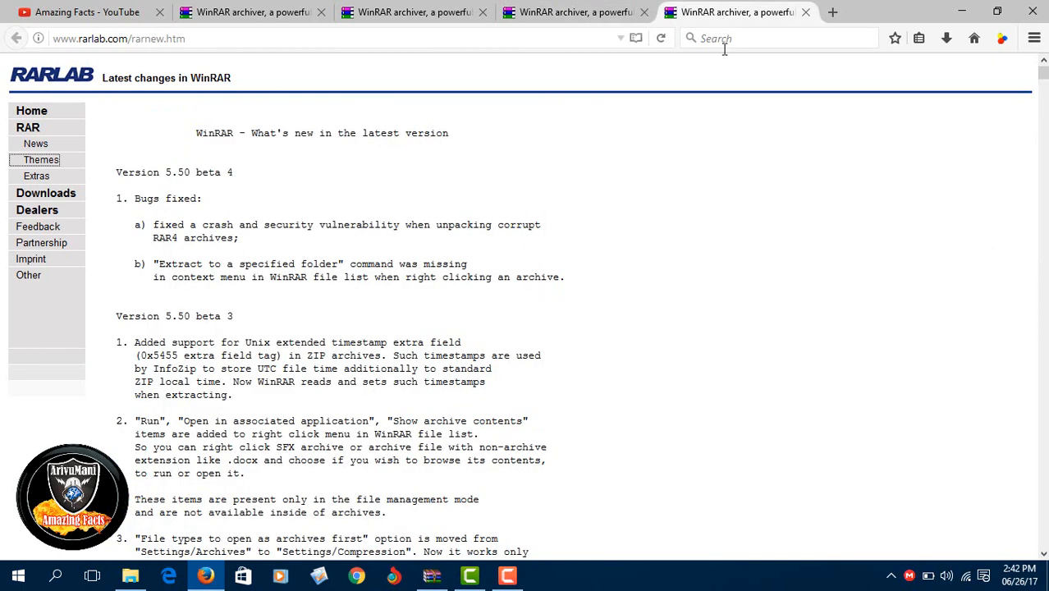
Scroll through the WinRAR 5.50 beta release notes on the latest changes page
scroll(down, 3)
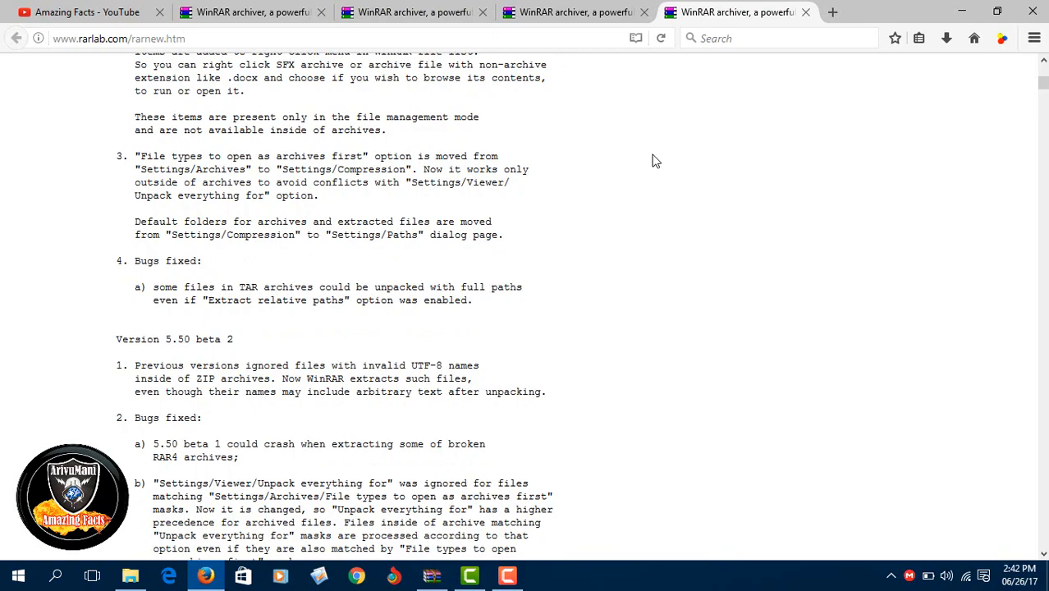
scroll(up, 3)
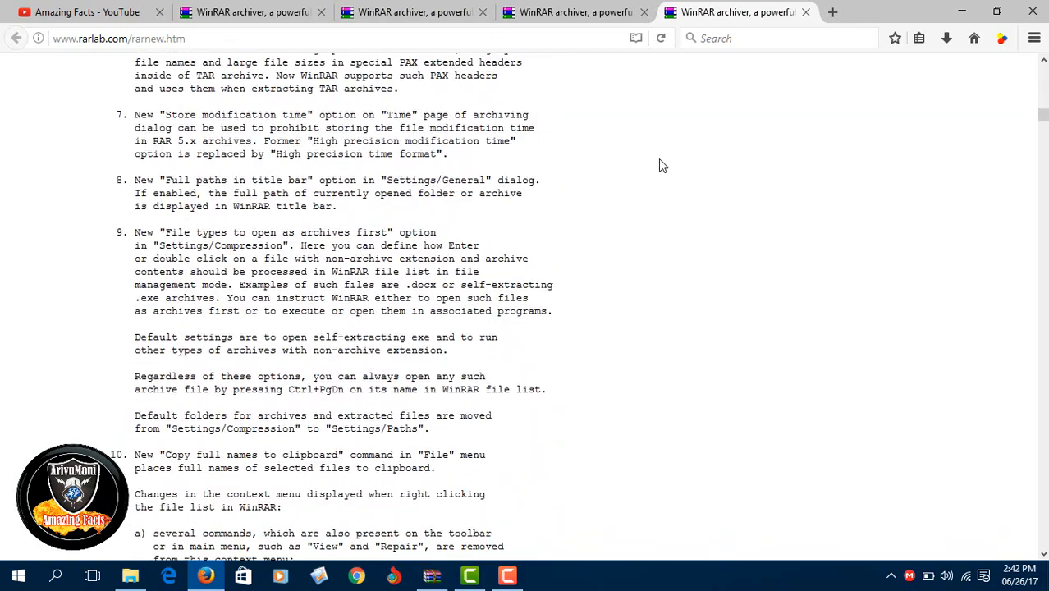
scroll(down, 3)
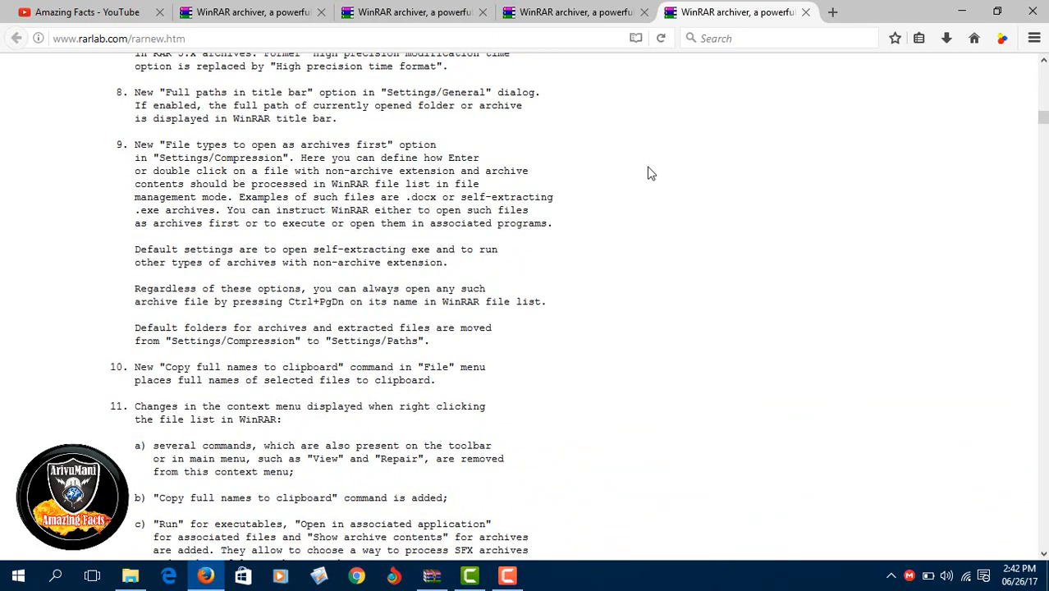
mouse_move(758, 215)
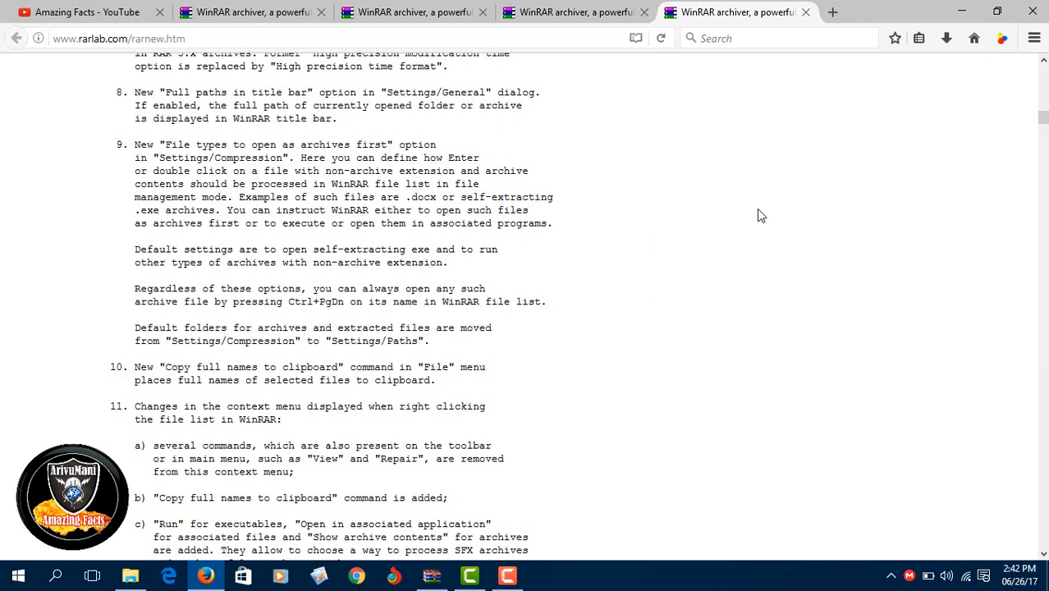
mouse_move(779, 205)
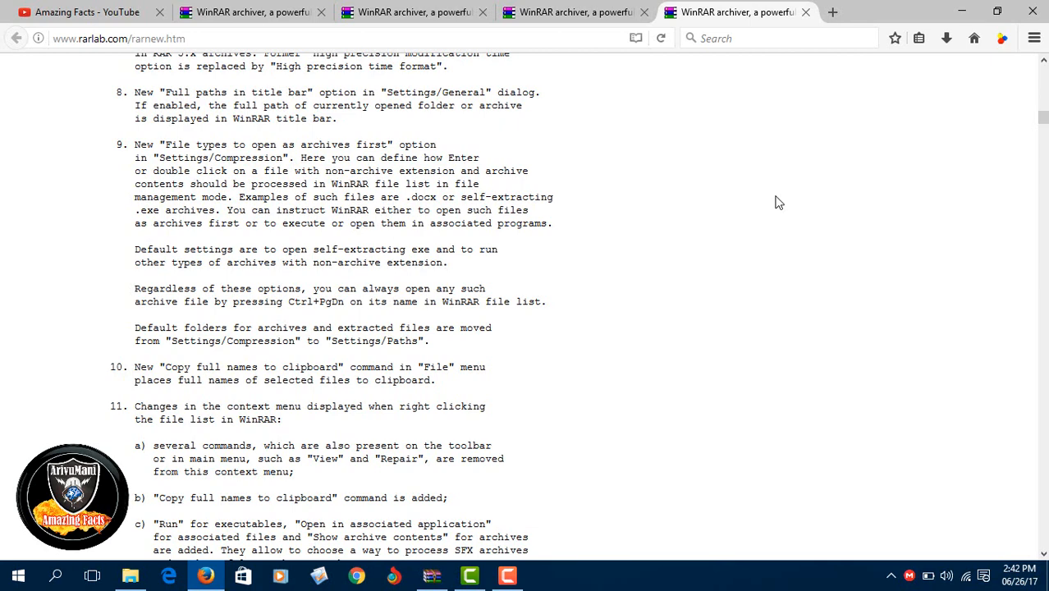
mouse_move(730, 169)
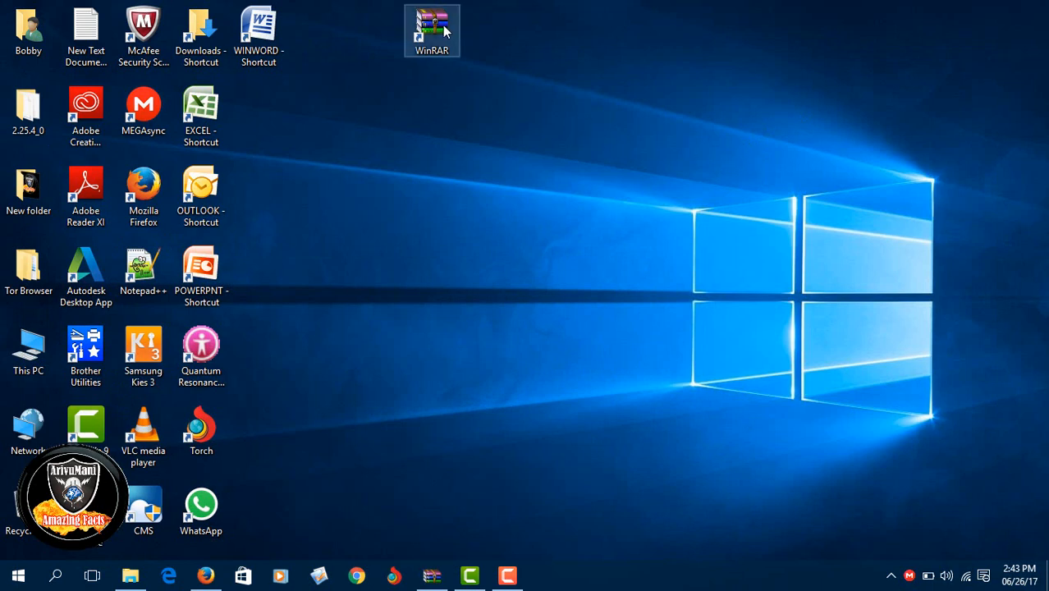
Move the WinRAR desktop shortcut to the right, away from the other icons
drag(433, 30, 835, 112)
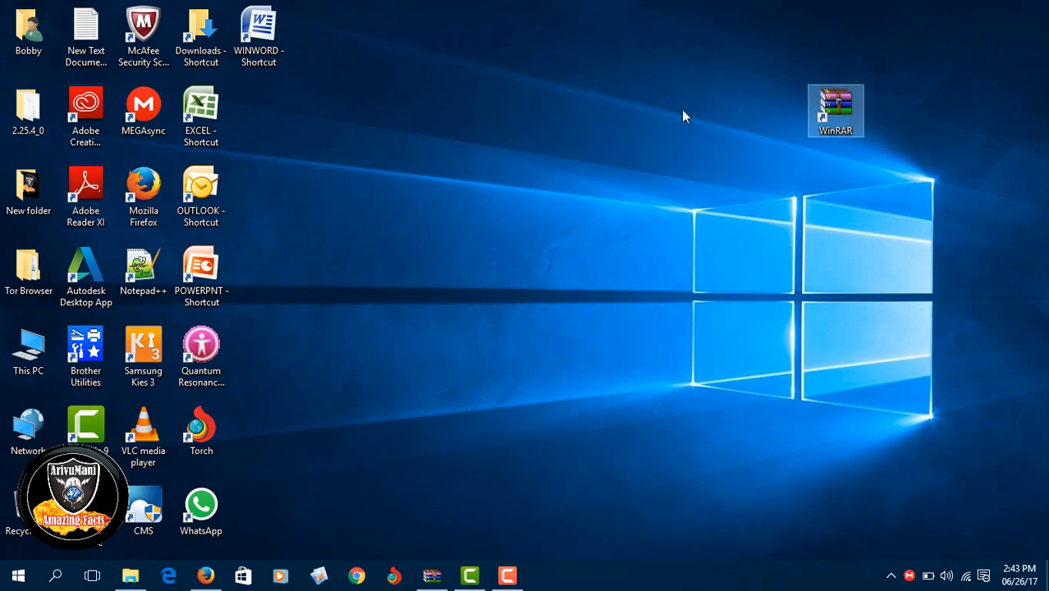
mouse_move(847, 227)
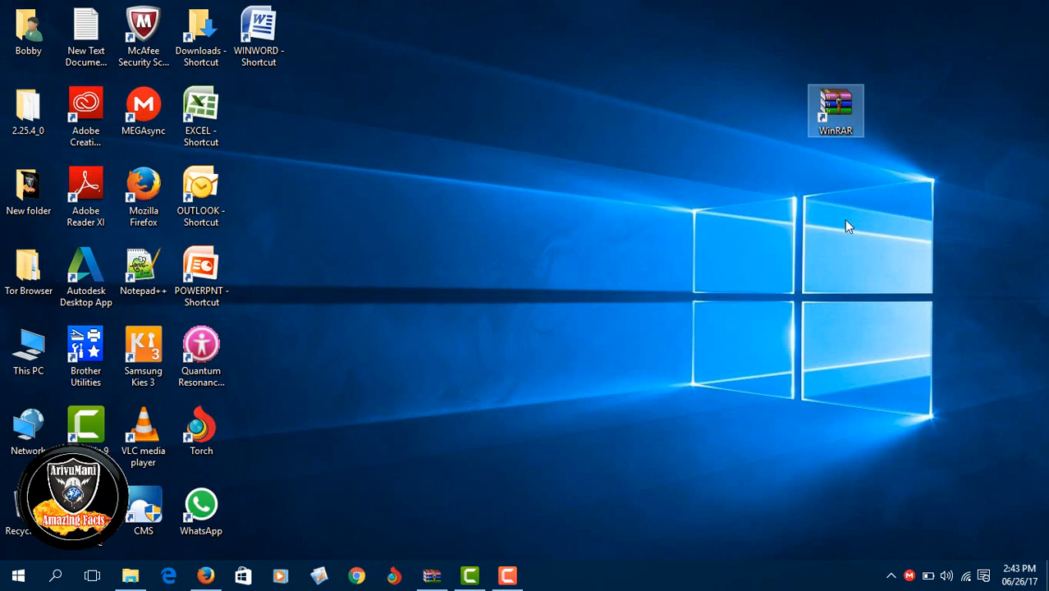
mouse_move(574, 102)
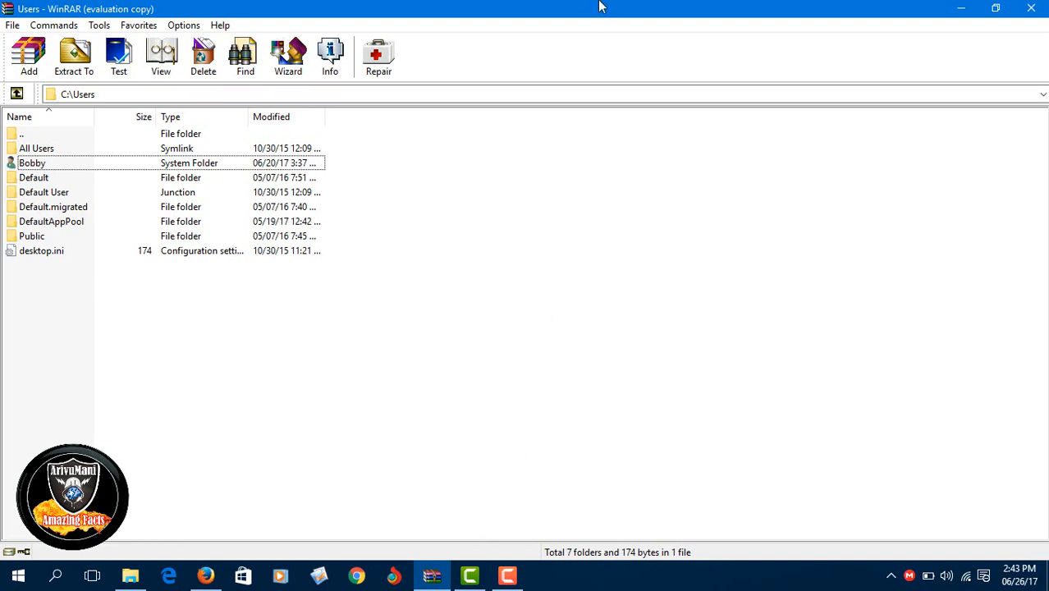
click(994, 9)
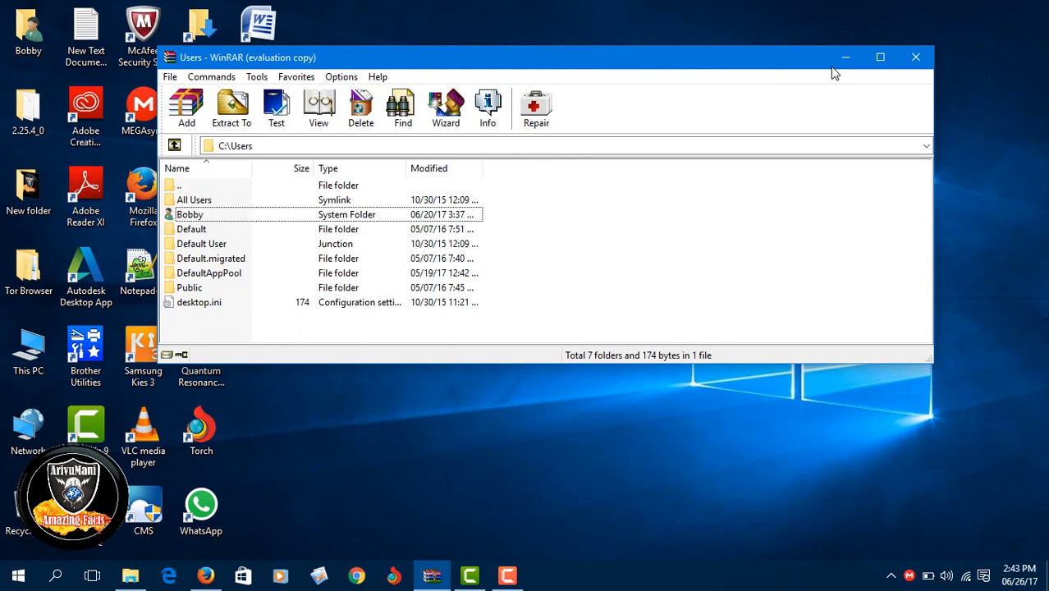
click(879, 56)
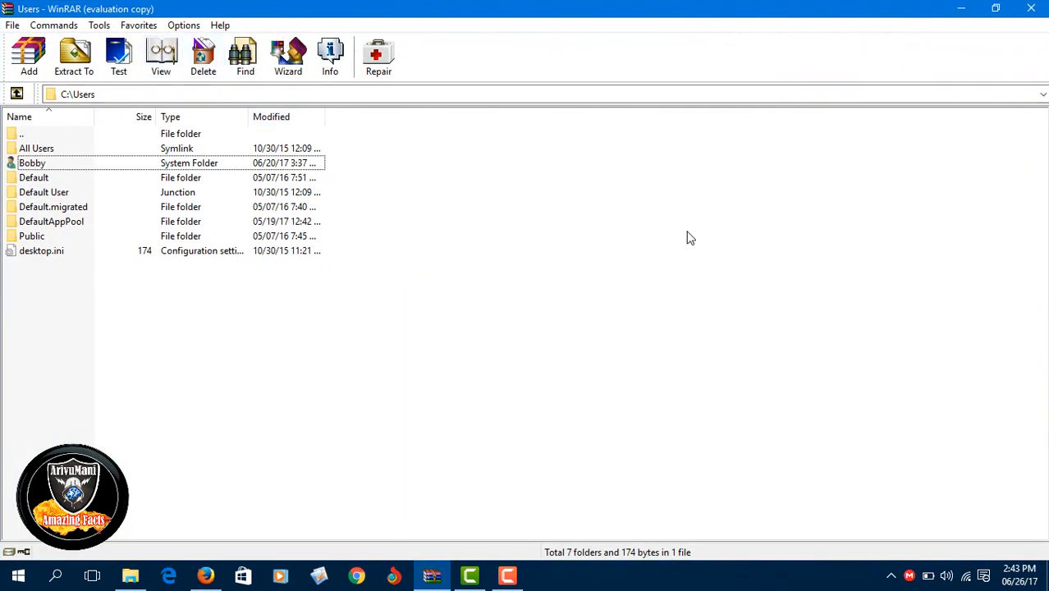
mouse_move(791, 238)
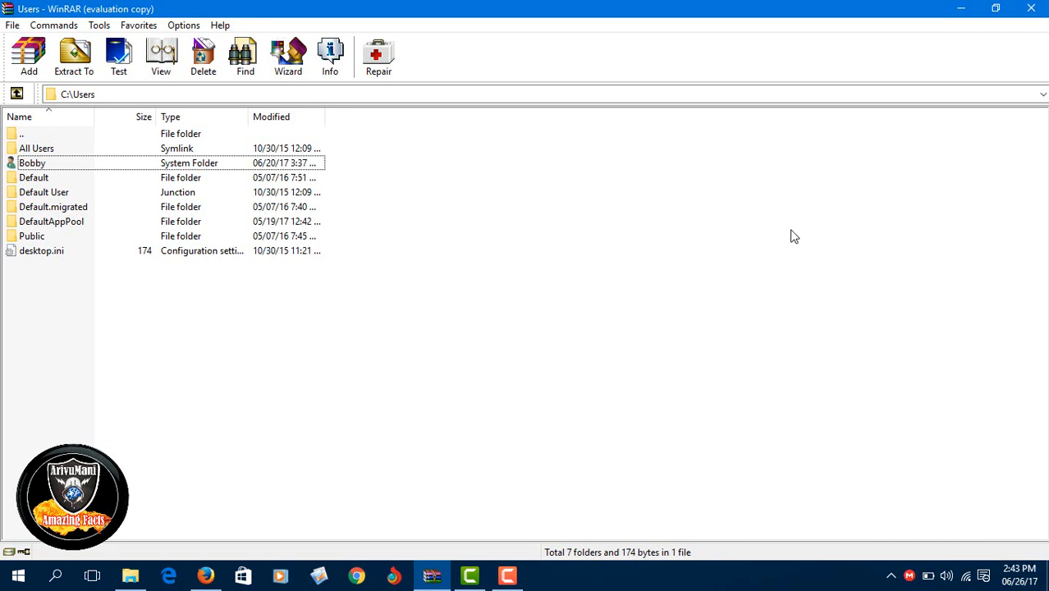
mouse_move(663, 222)
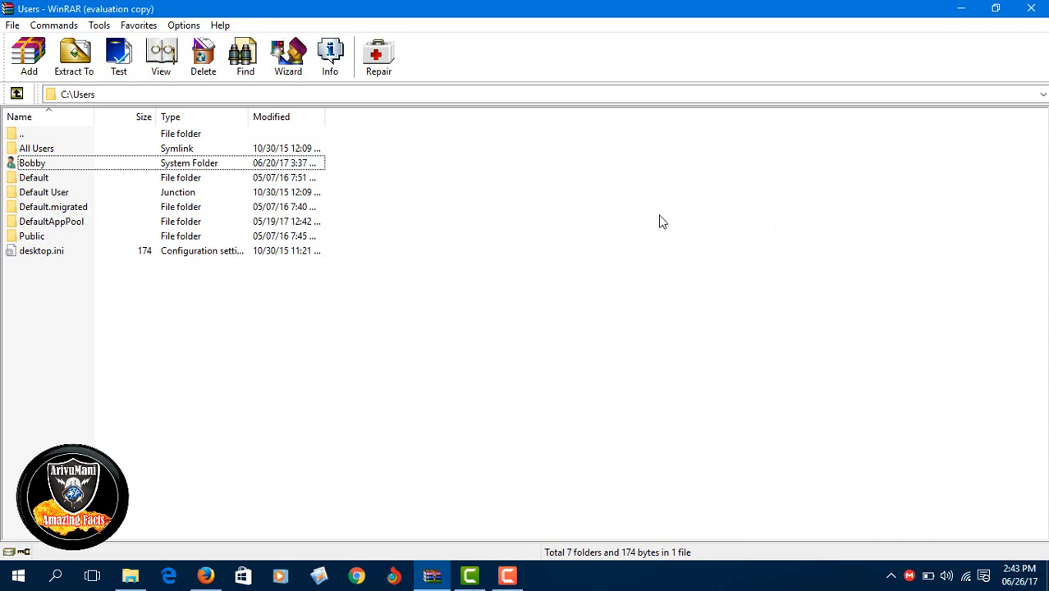
mouse_move(1038, 23)
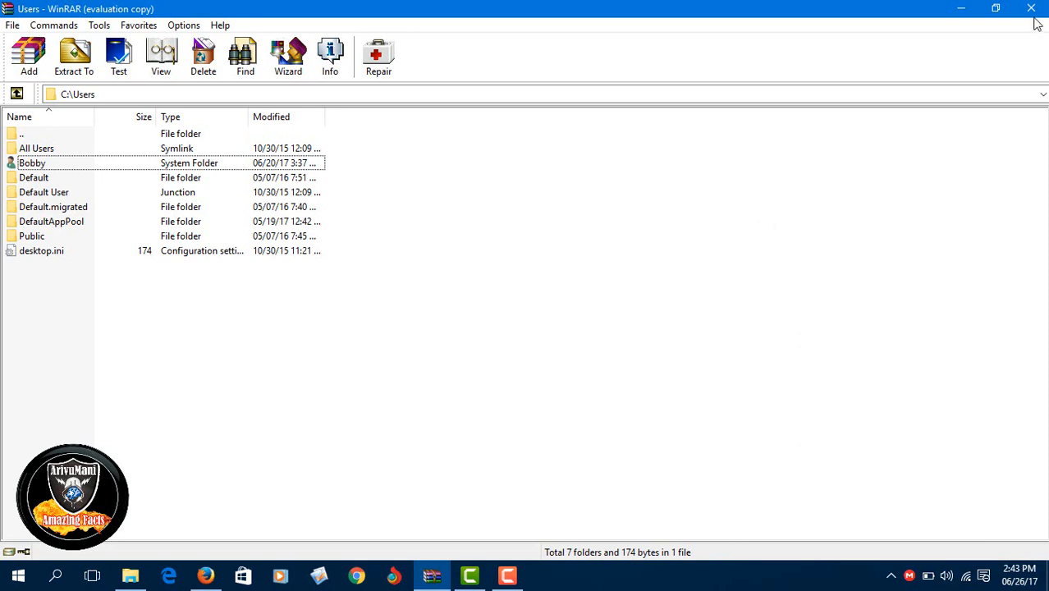
mouse_move(964, 11)
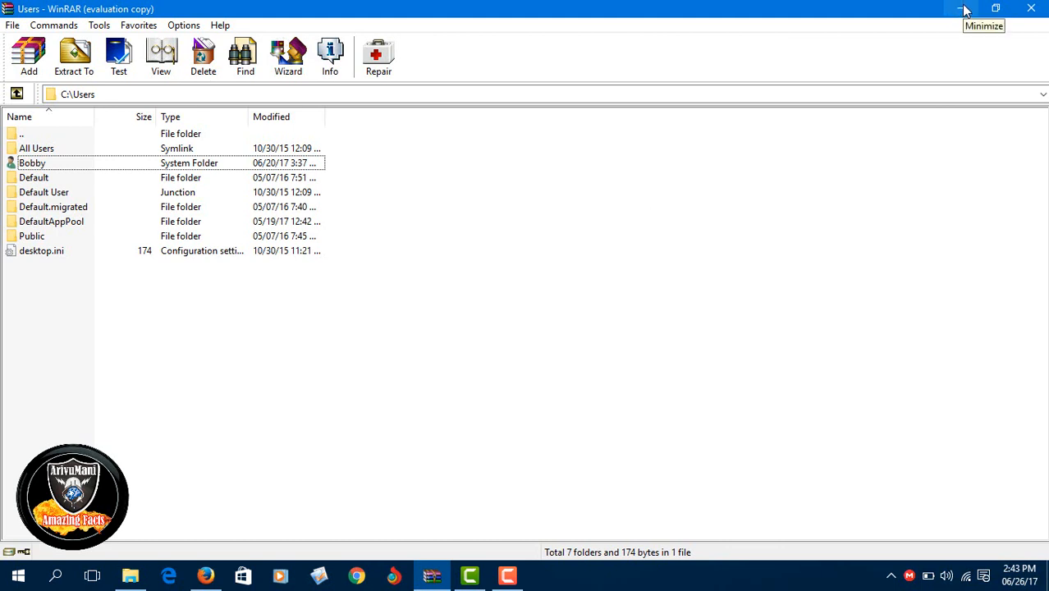
mouse_move(873, 46)
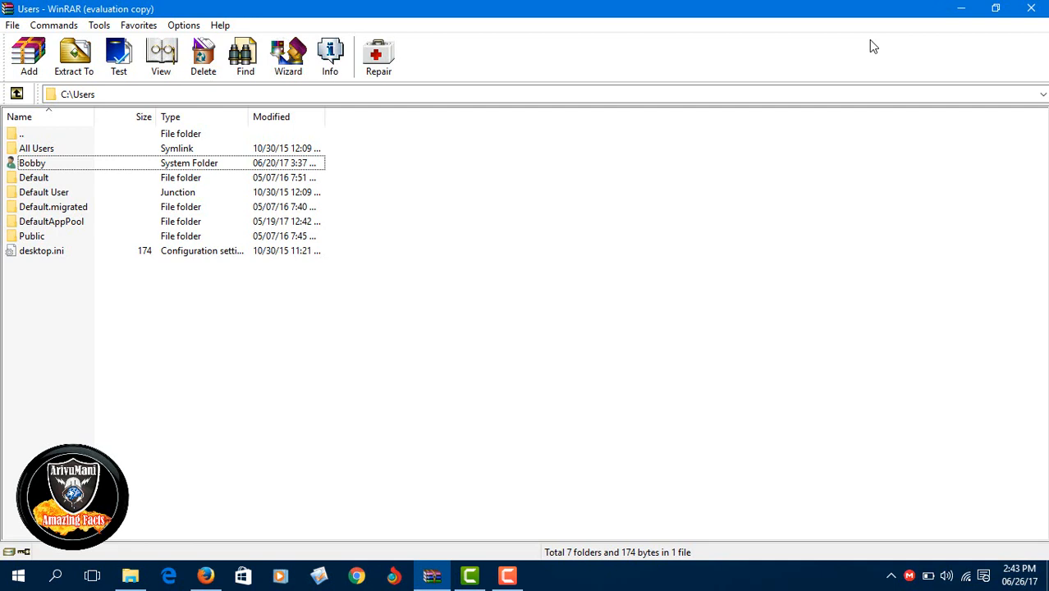
mouse_move(427, 376)
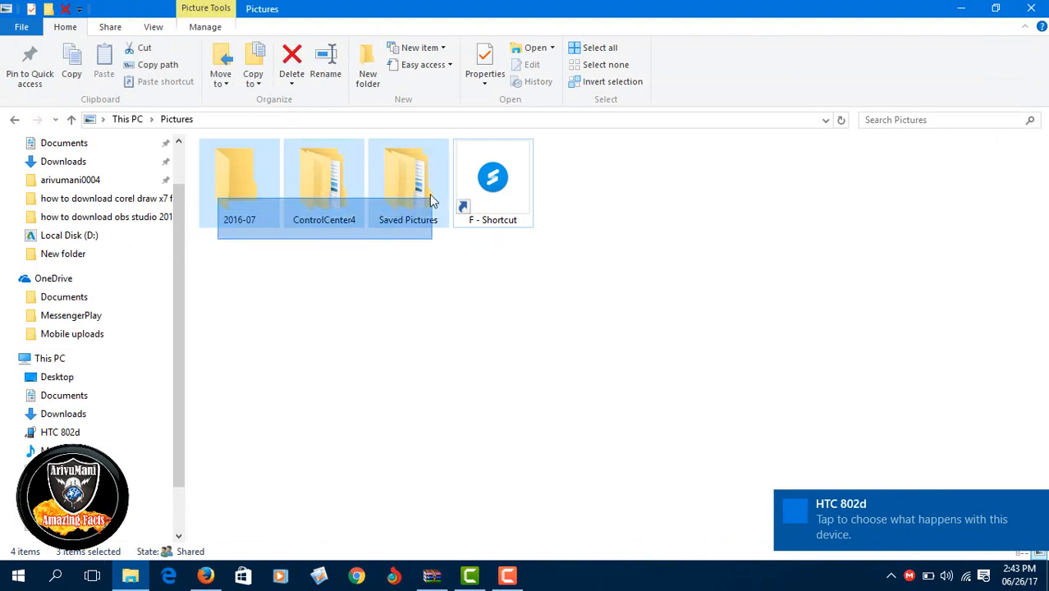
Select the 2016-07, ControlCenter4 and Saved Pictures folders in Pictures
click(373, 358)
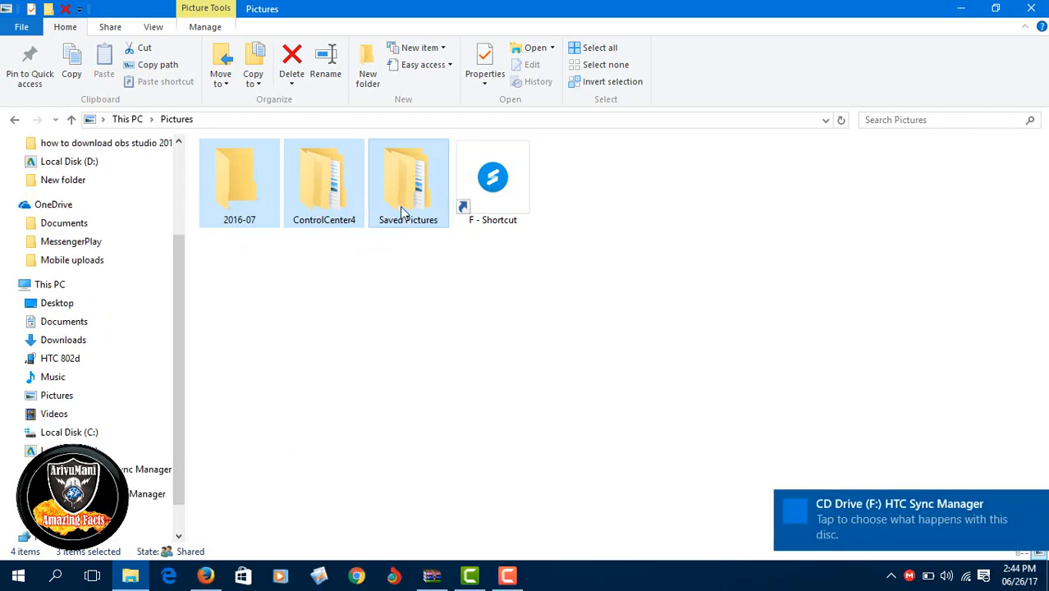
Compress the selected folders into Pictures.rar via the Add to "Pictures.rar" context action
right_click(407, 181)
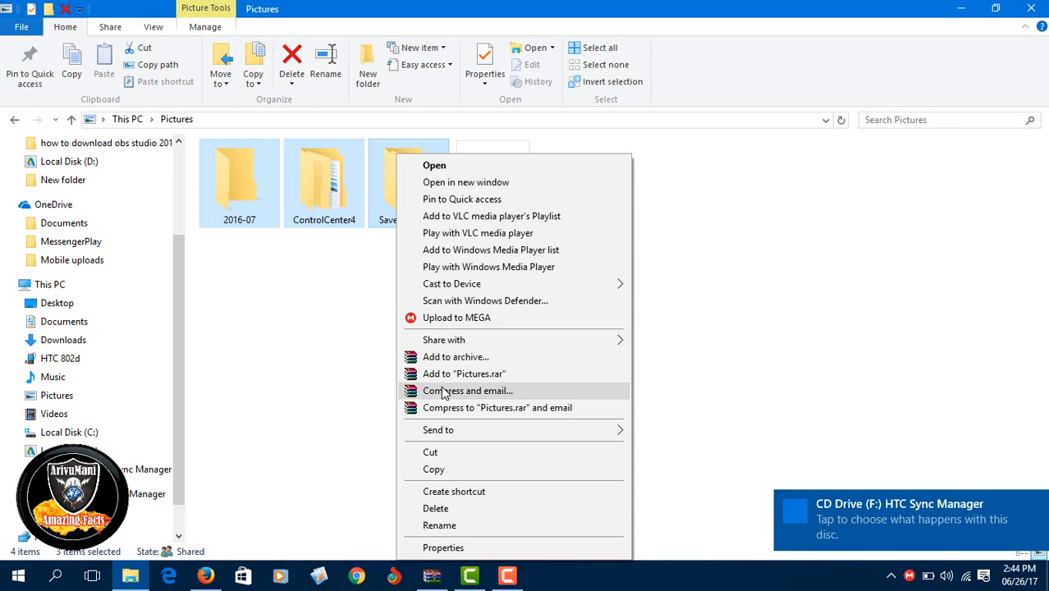
mouse_move(443, 407)
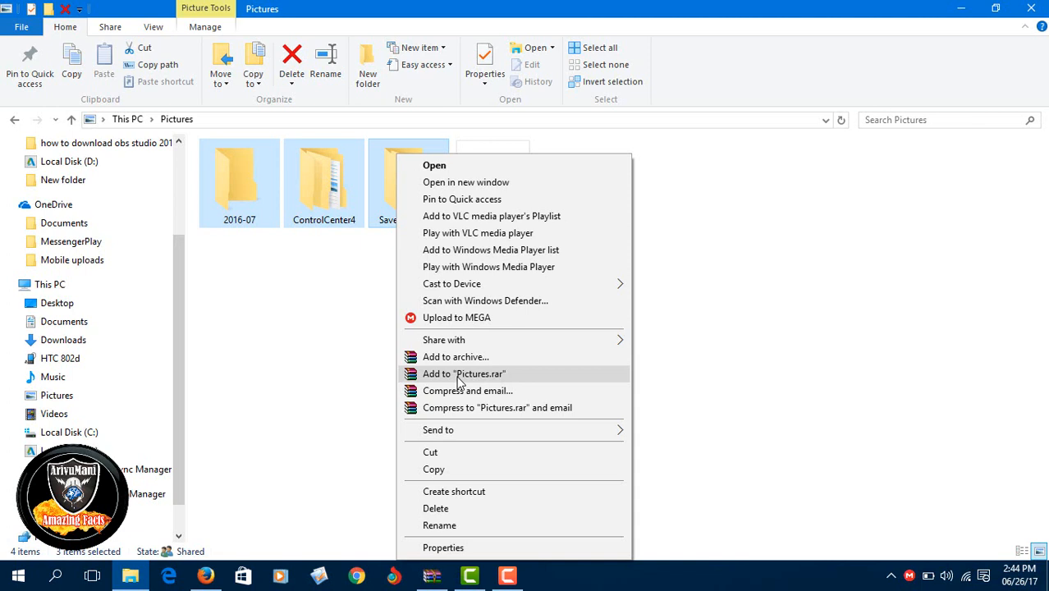
click(463, 374)
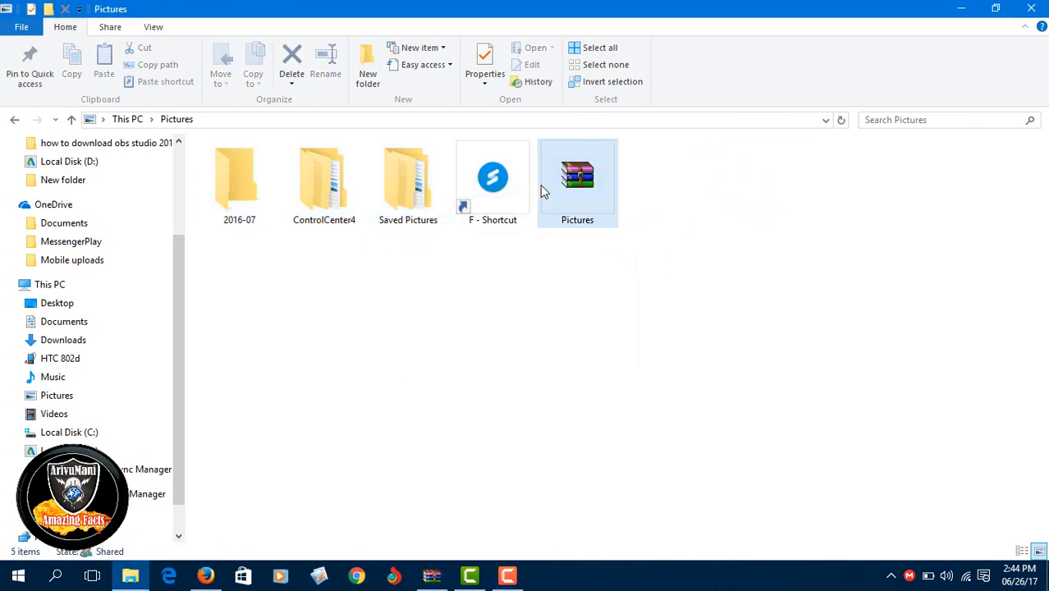
double_click(576, 174)
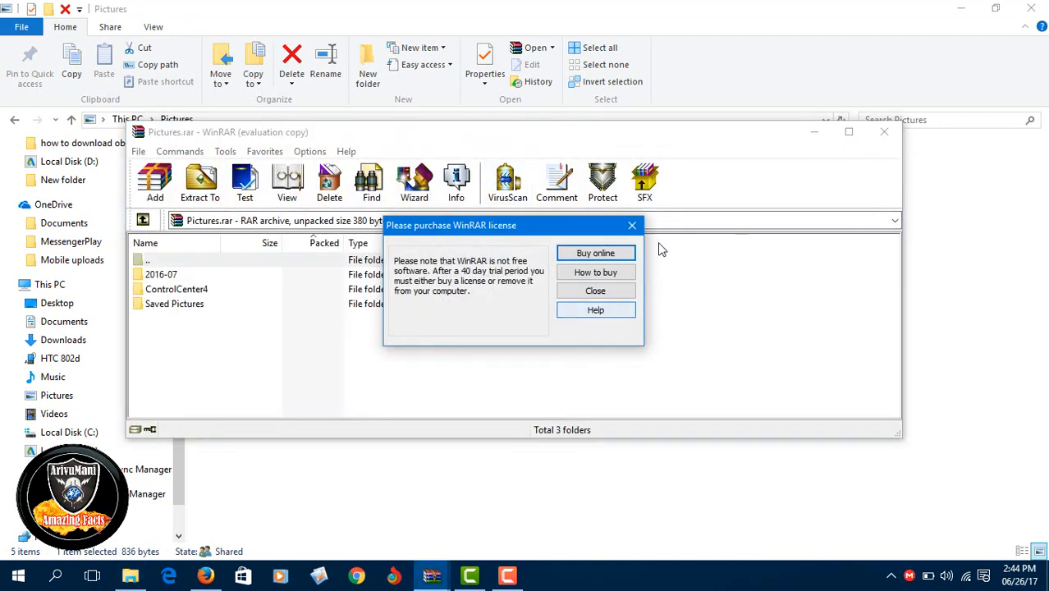
click(594, 290)
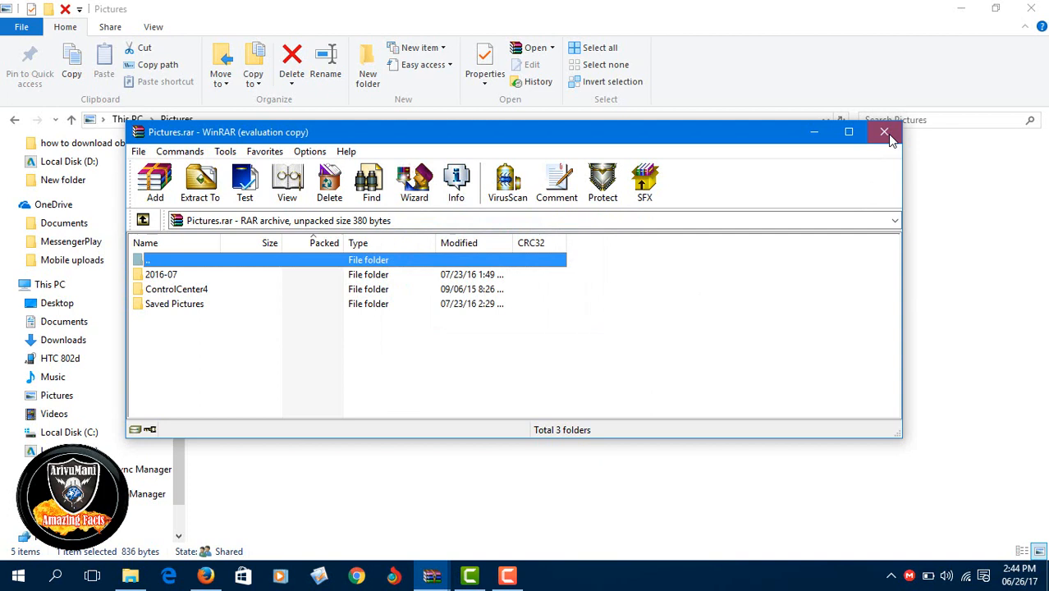
click(883, 131)
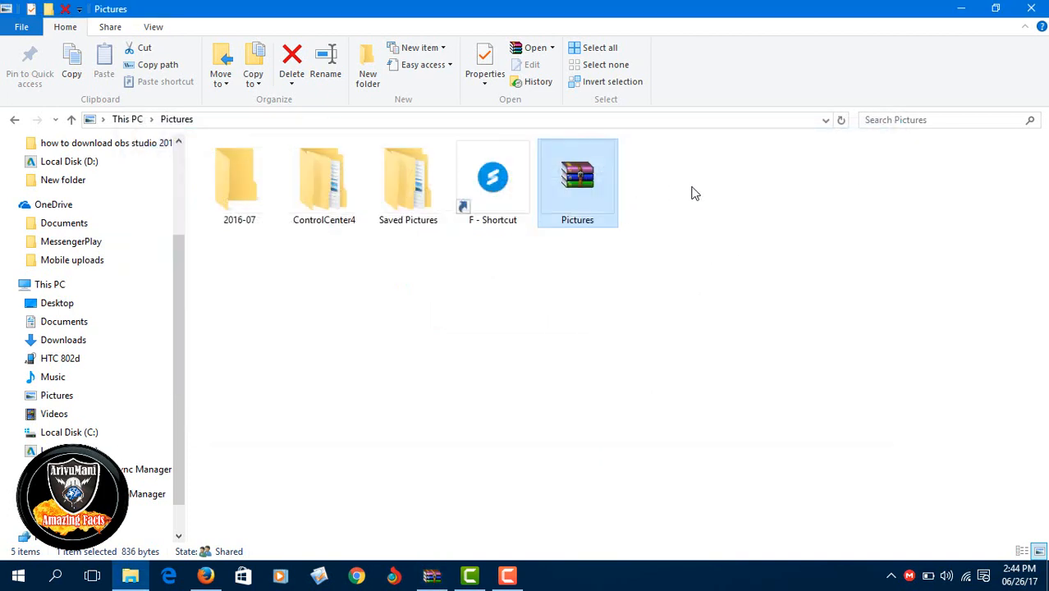